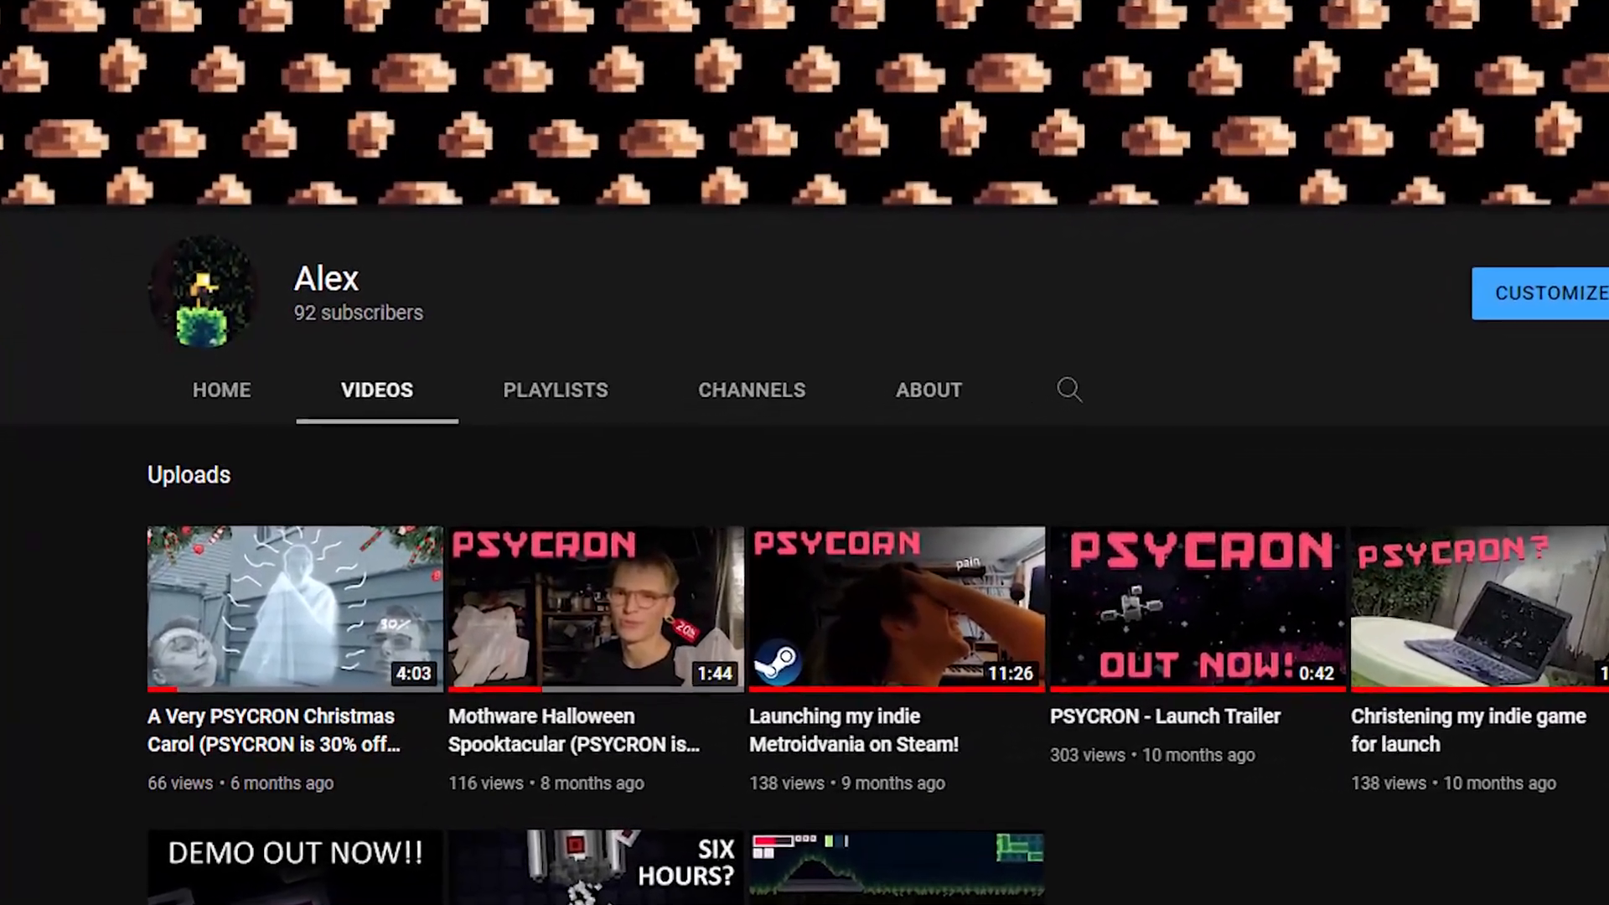
# Step: Review the obj_camera Step event code and run the game to show the pipe-lined room
pyautogui.scroll(-3)
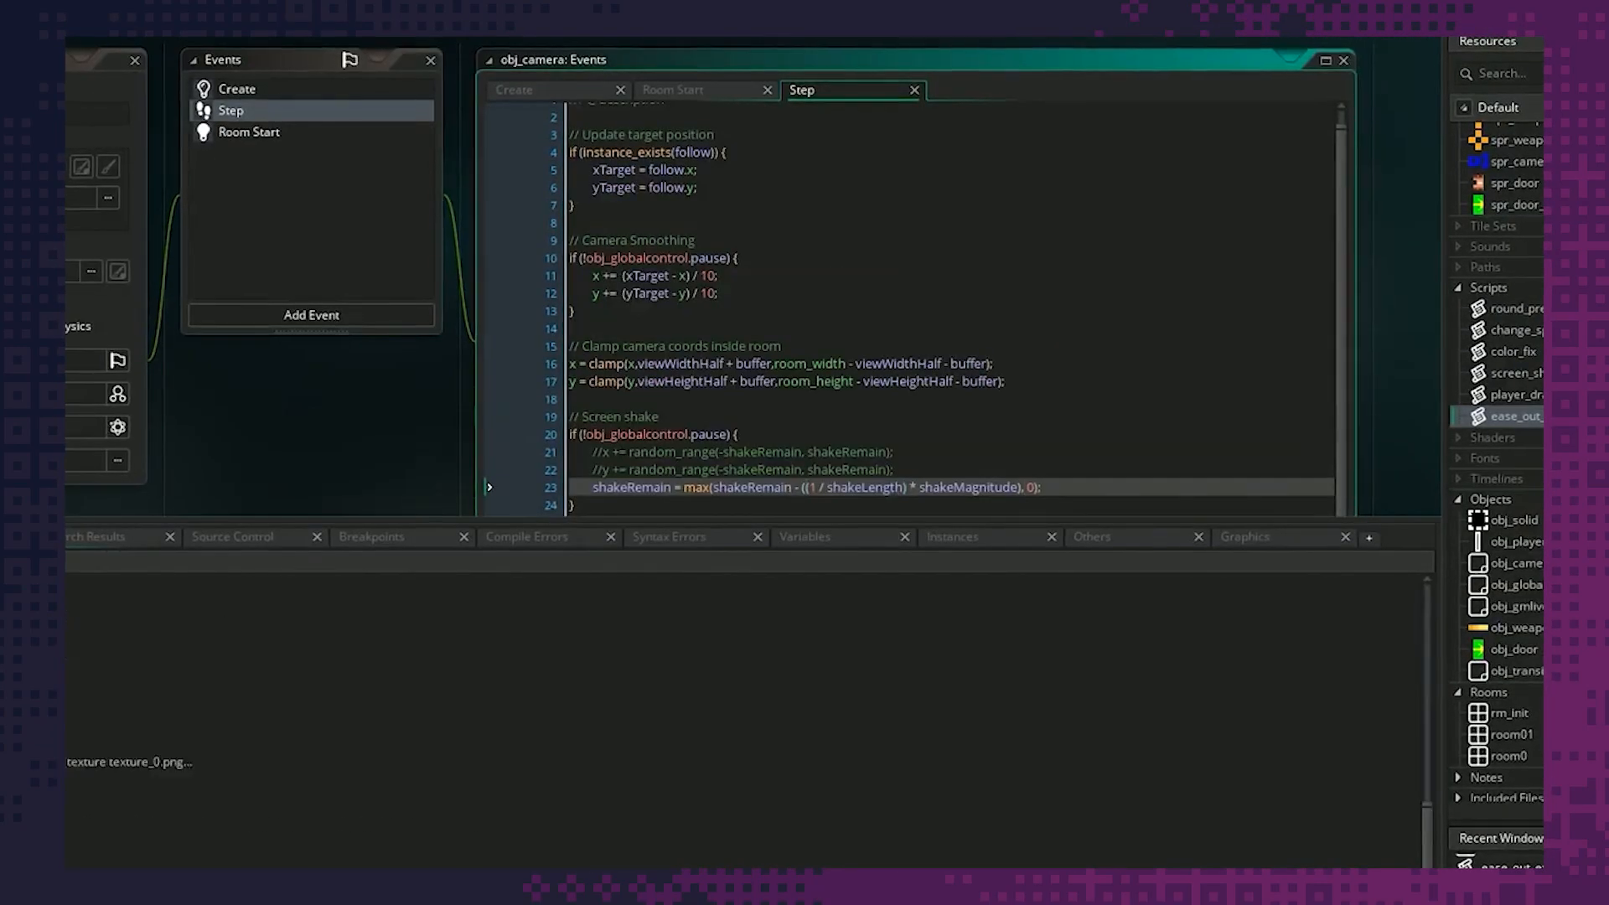
pyautogui.click(1514, 667)
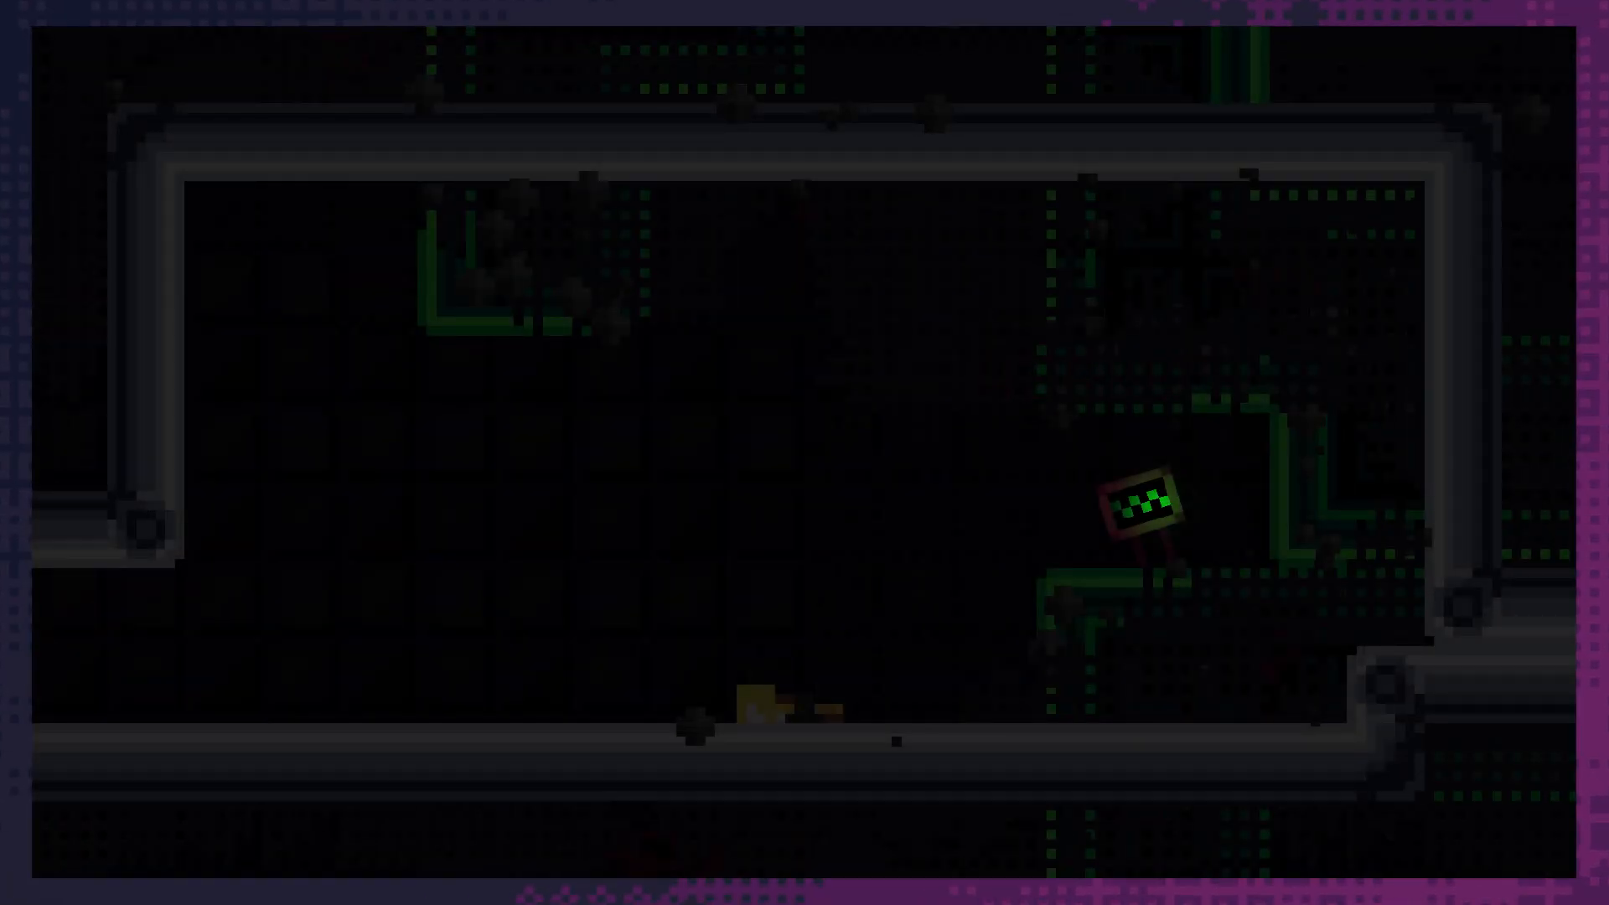
pyautogui.scroll(-3)
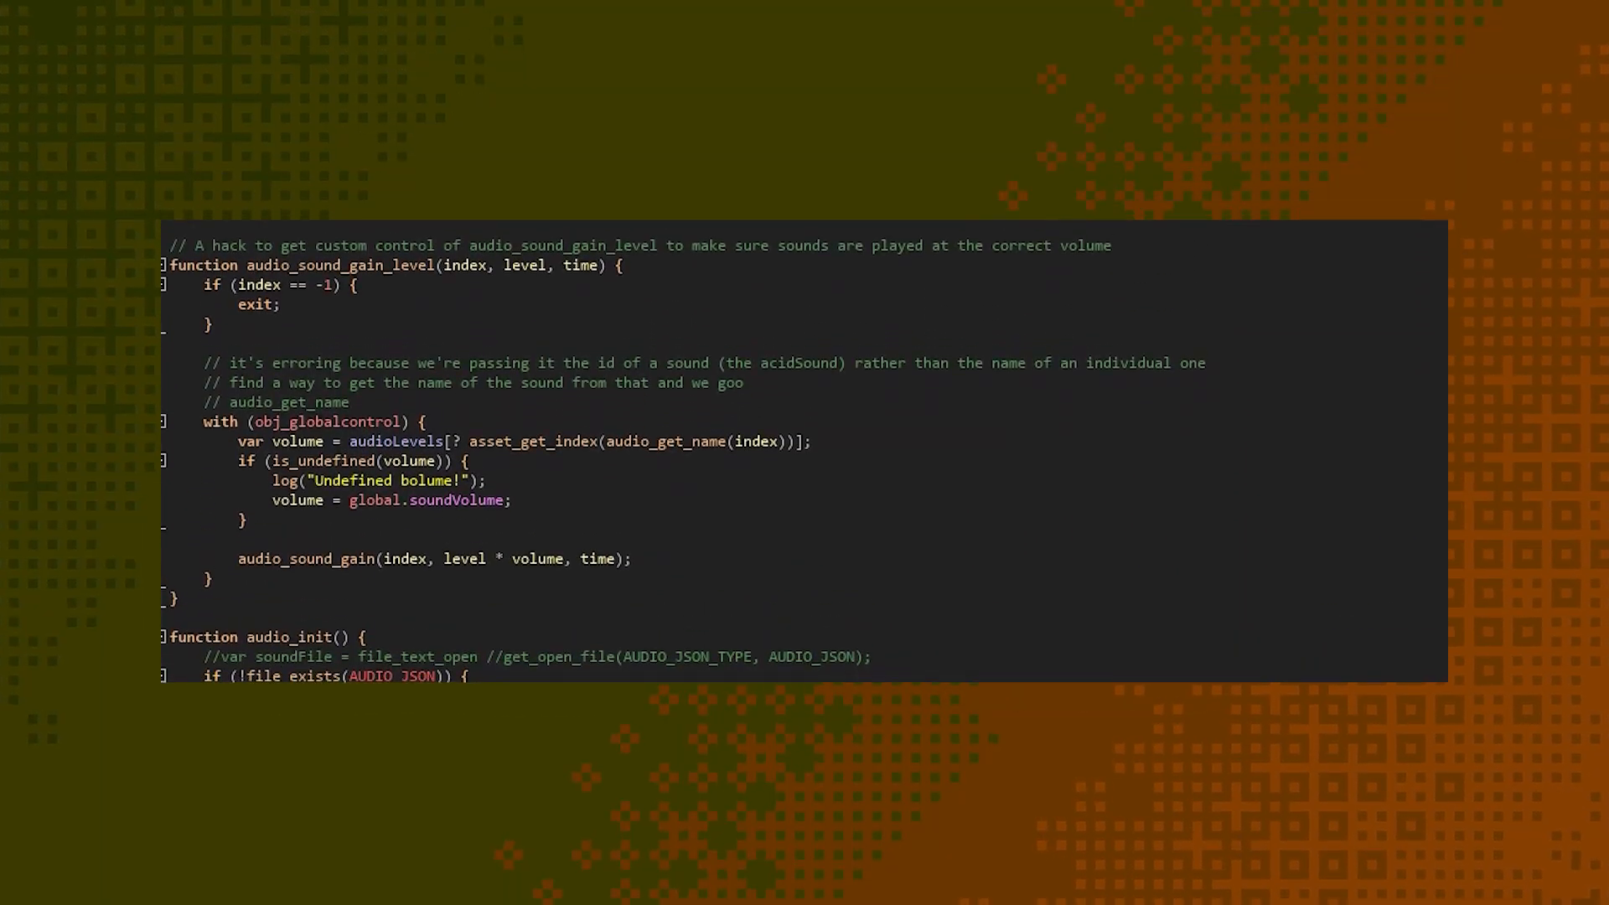
# Step: Scroll through obj_mixer's Draw event with GUI size, inactive exit and col = c_black
pyautogui.scroll(-3)
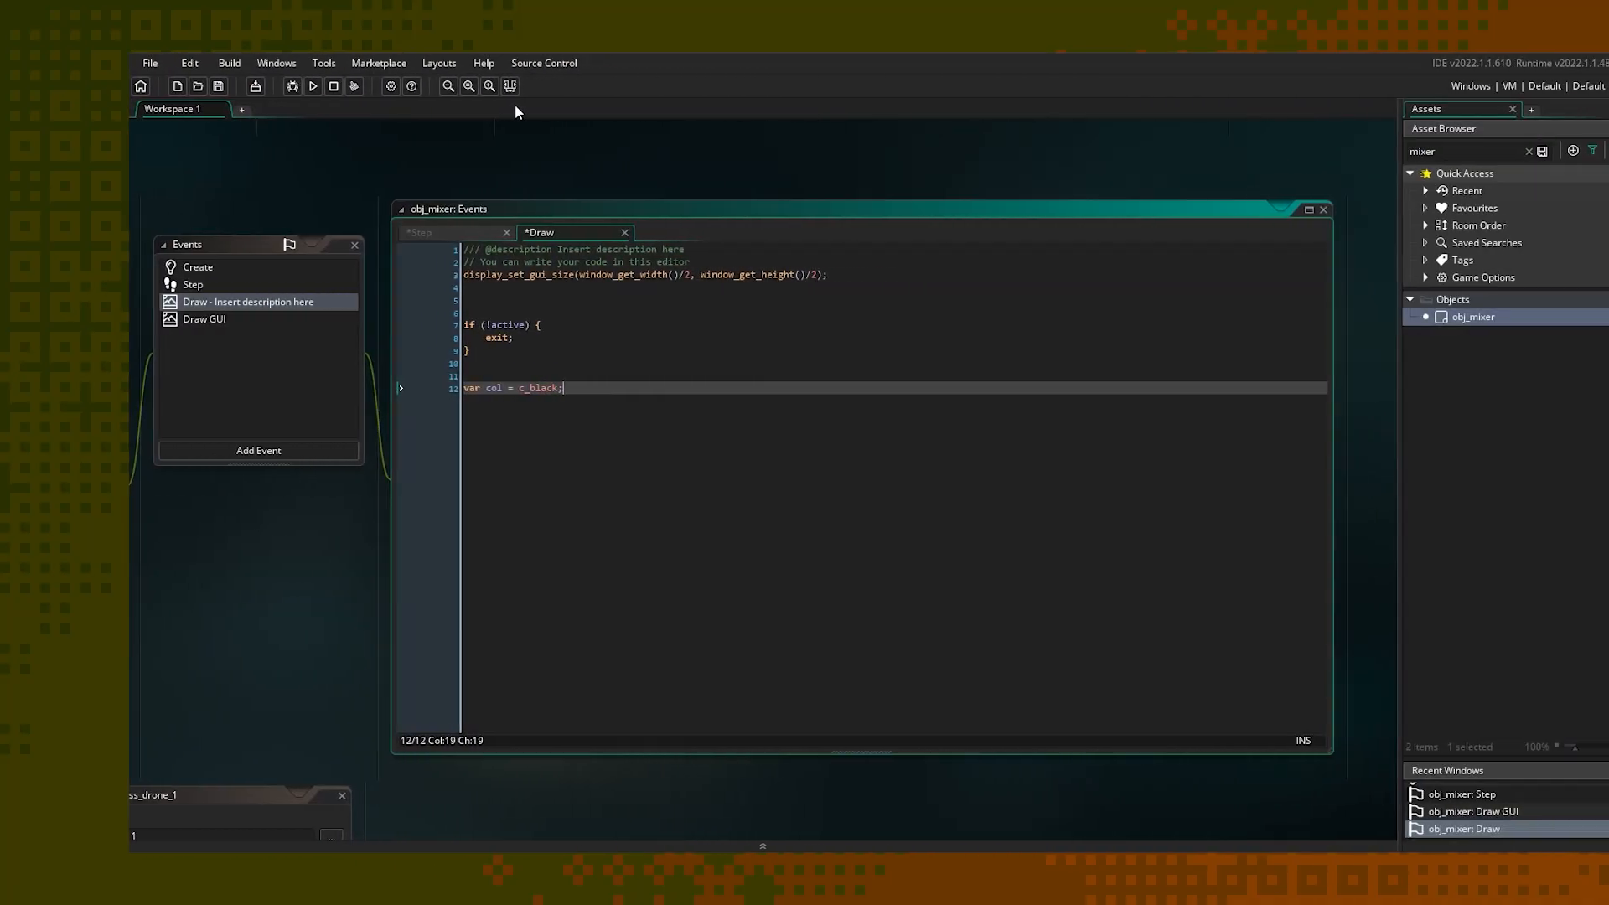
# Step: Add draw_set_alpha(0.75); to the Draw event and browse the Sounds folder
pyautogui.write('draw_set_alpha(0.75);')
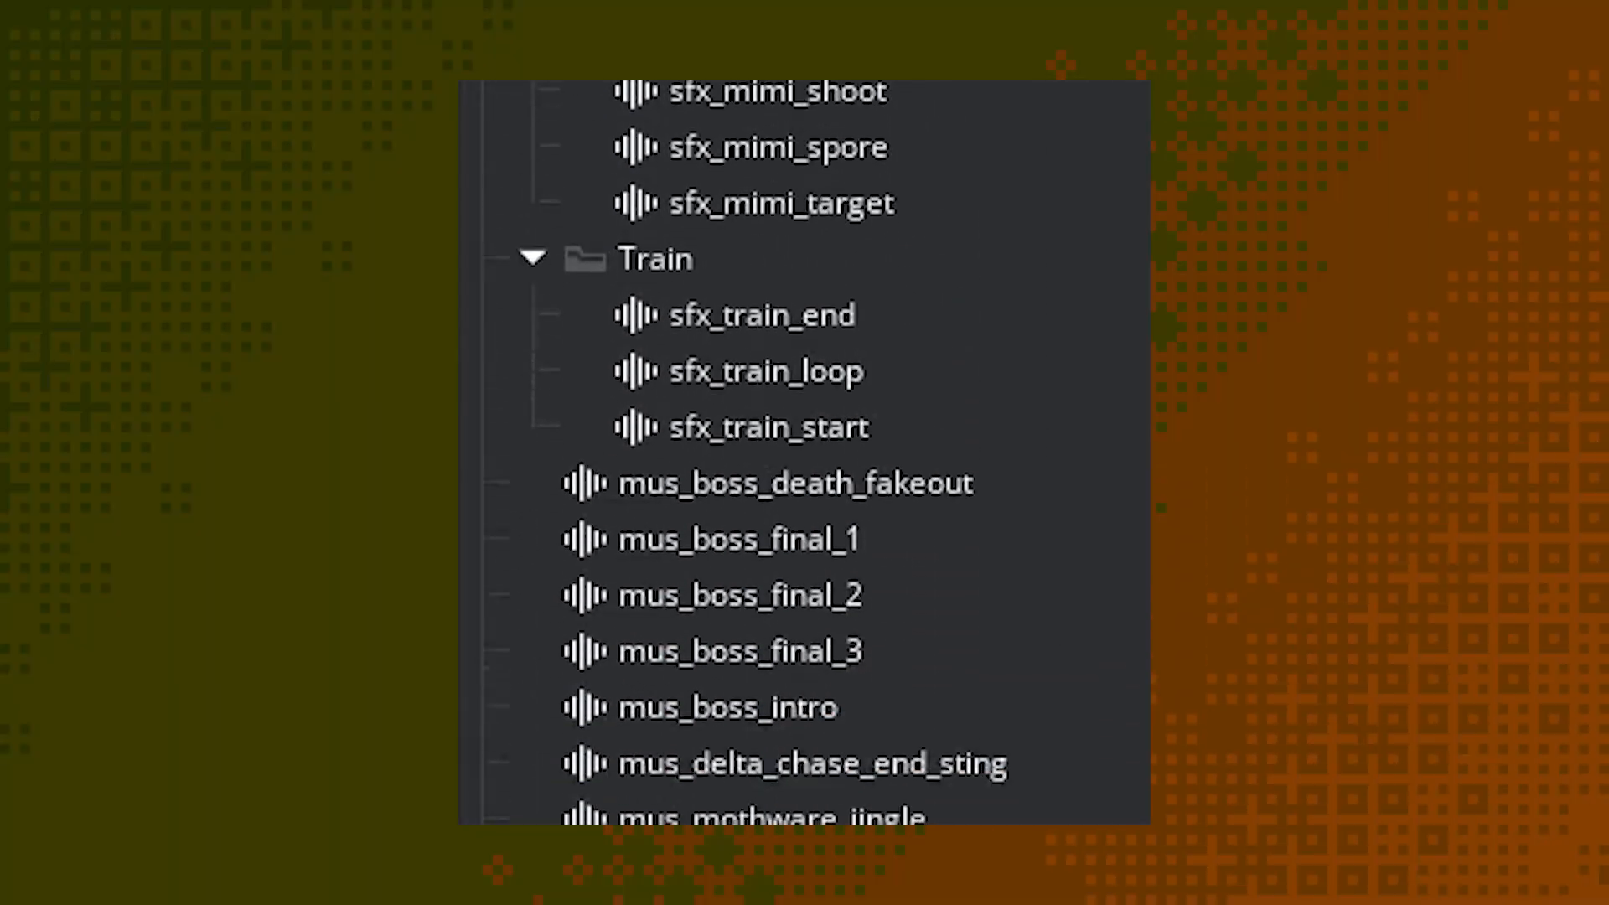
pyautogui.scroll(-3)
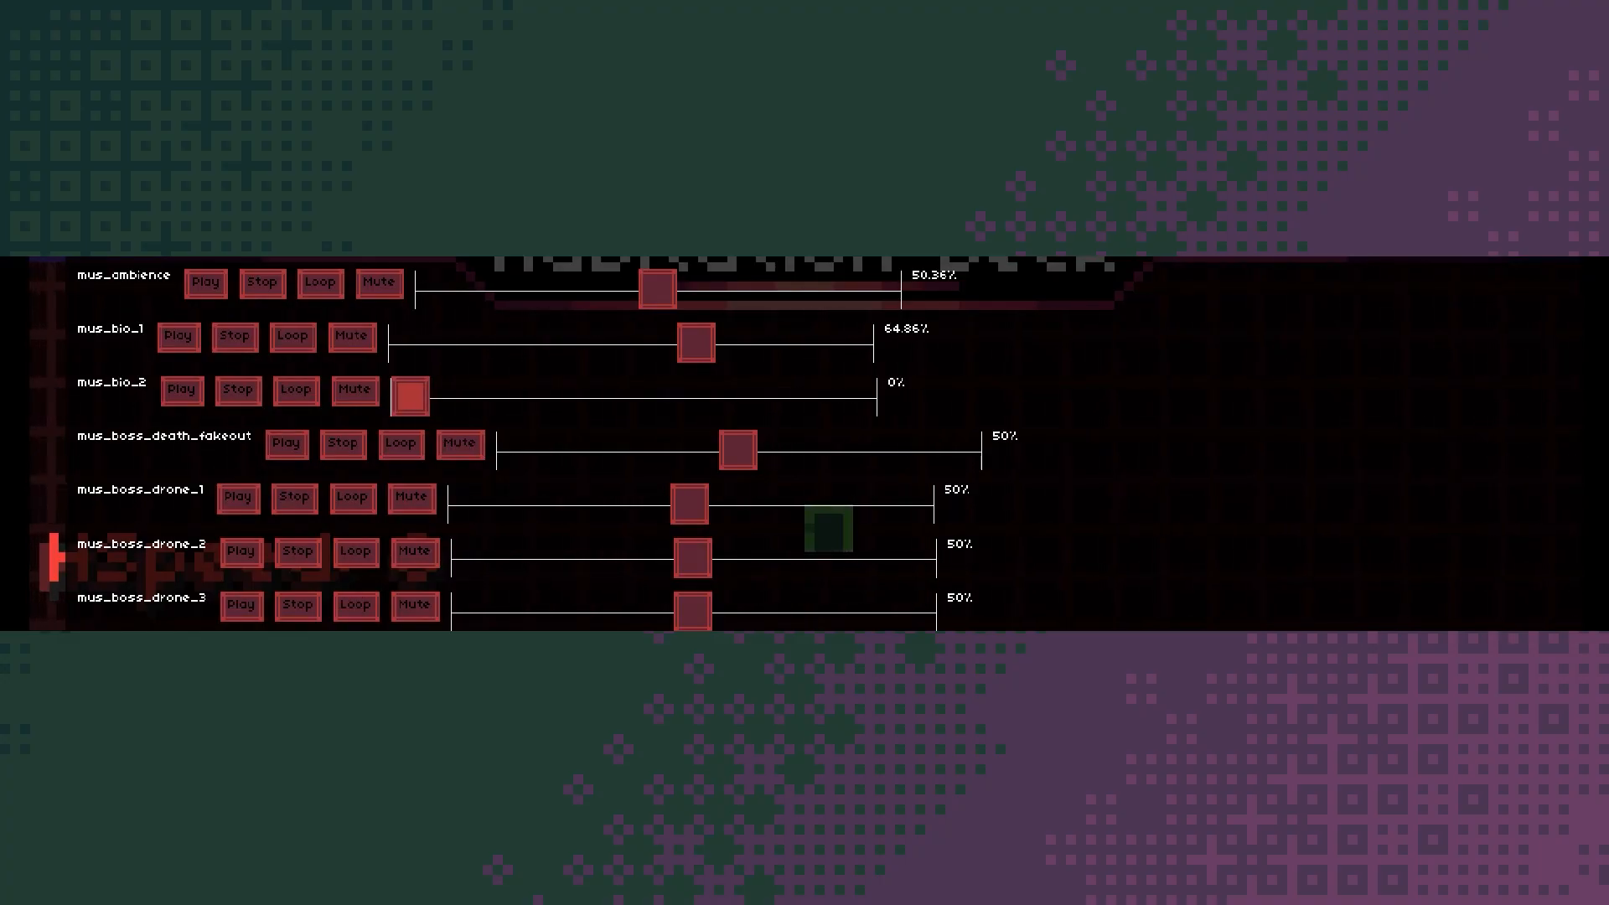
# Step: Use the mixer's Play/Stop/Loop/Mute controls until the IDE crashes with a fatal exception
pyautogui.click(411, 498)
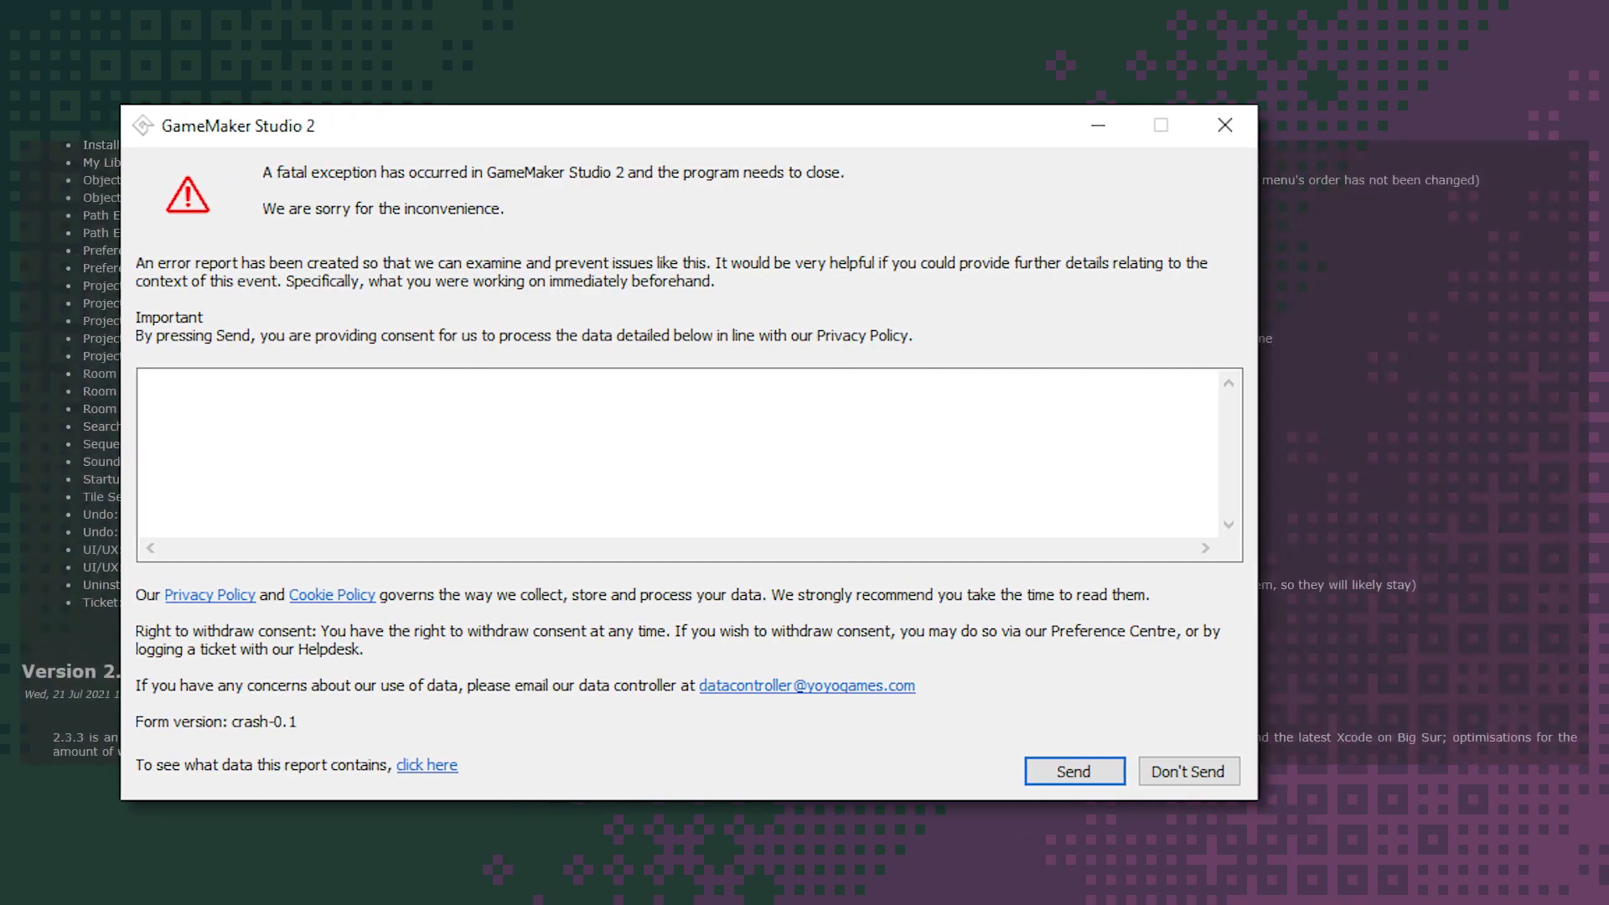
pyautogui.click(1187, 771)
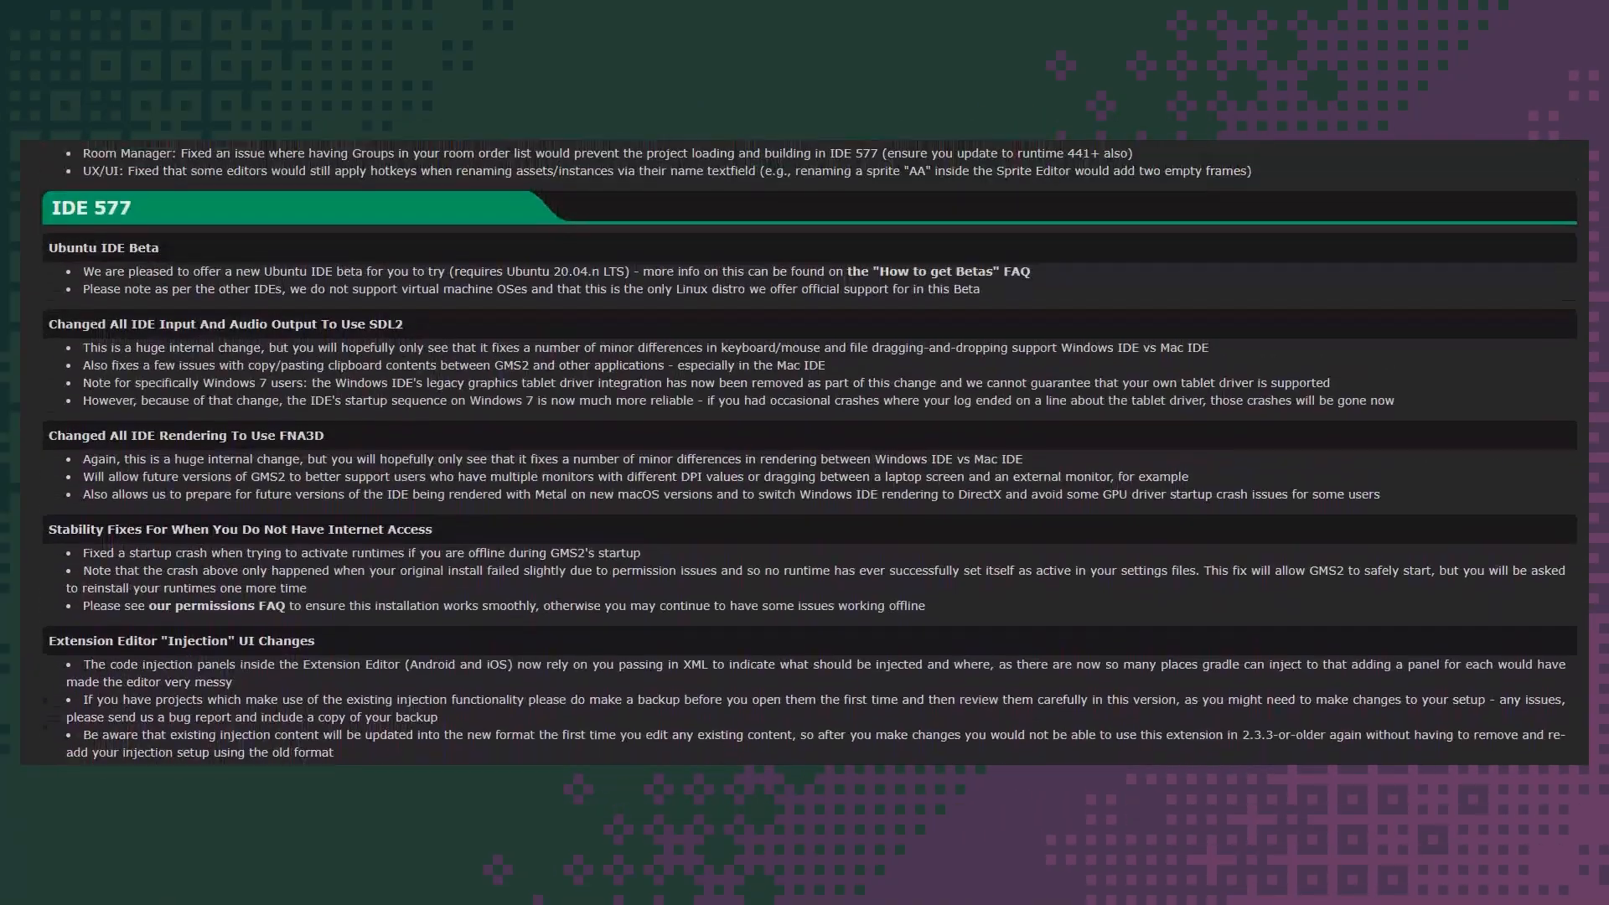
pyautogui.scroll(-3)
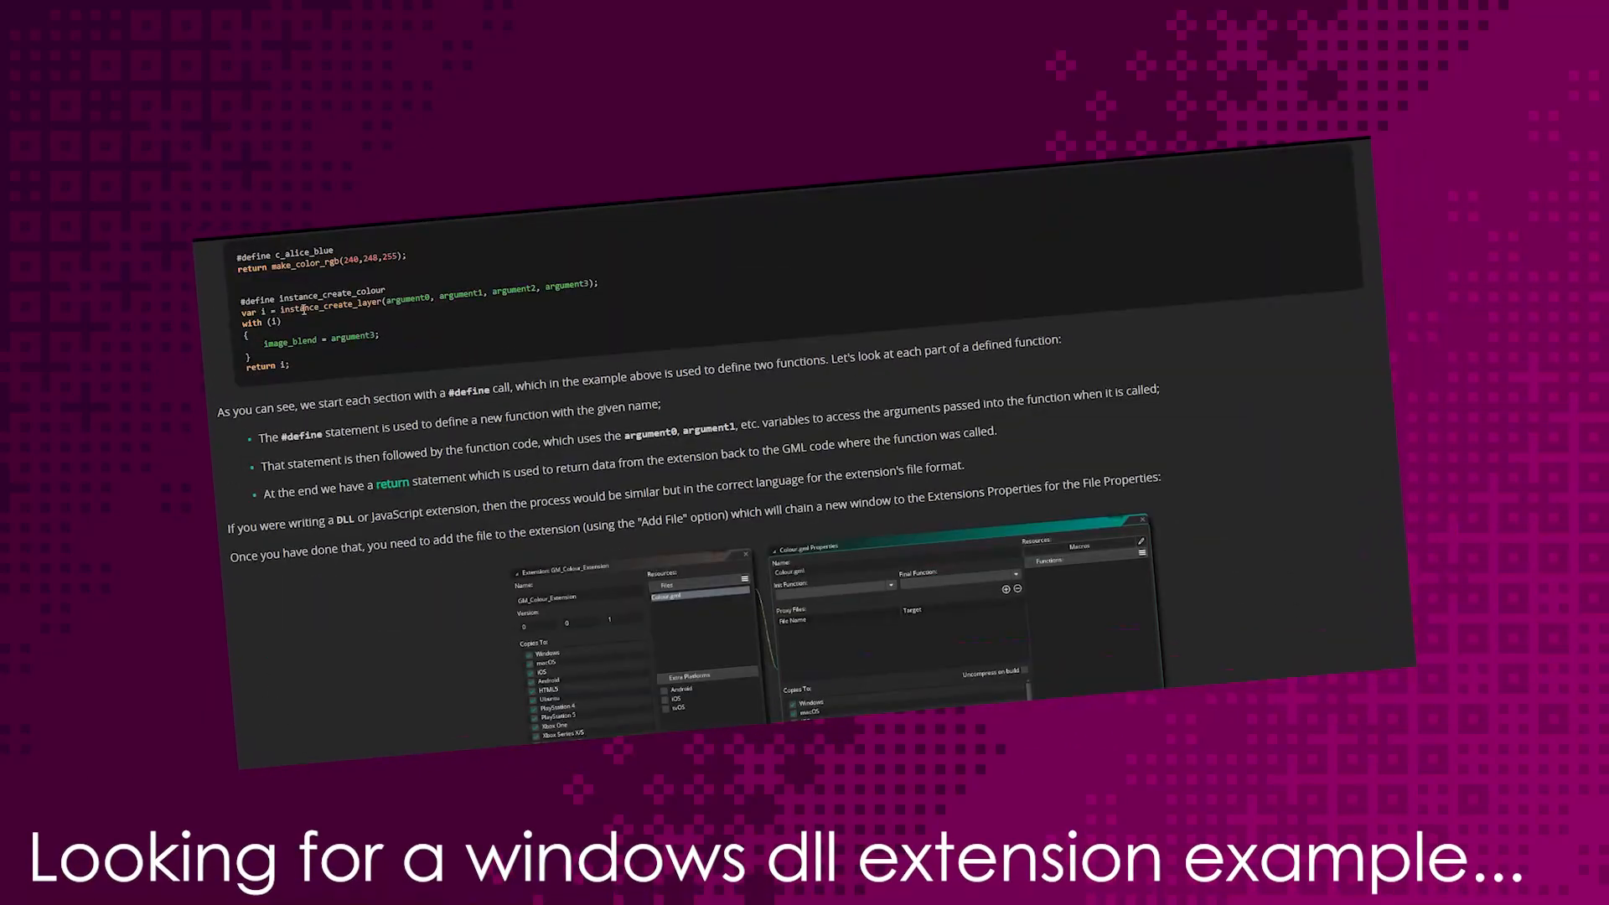
pyautogui.scroll(-3)
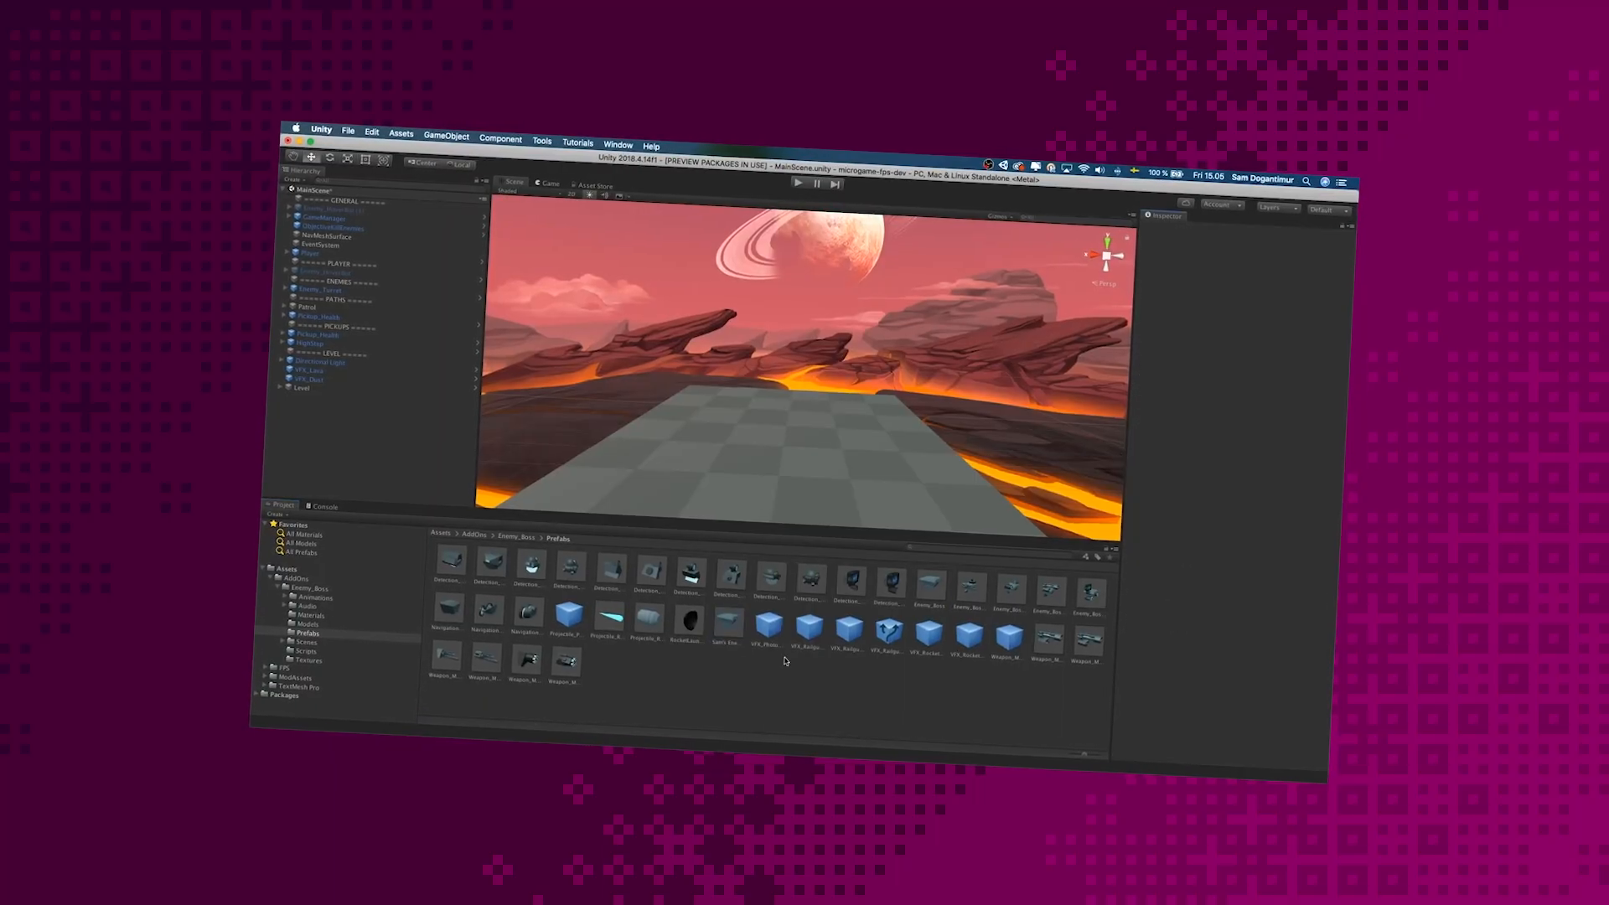
pyautogui.doubleClick(928, 590)
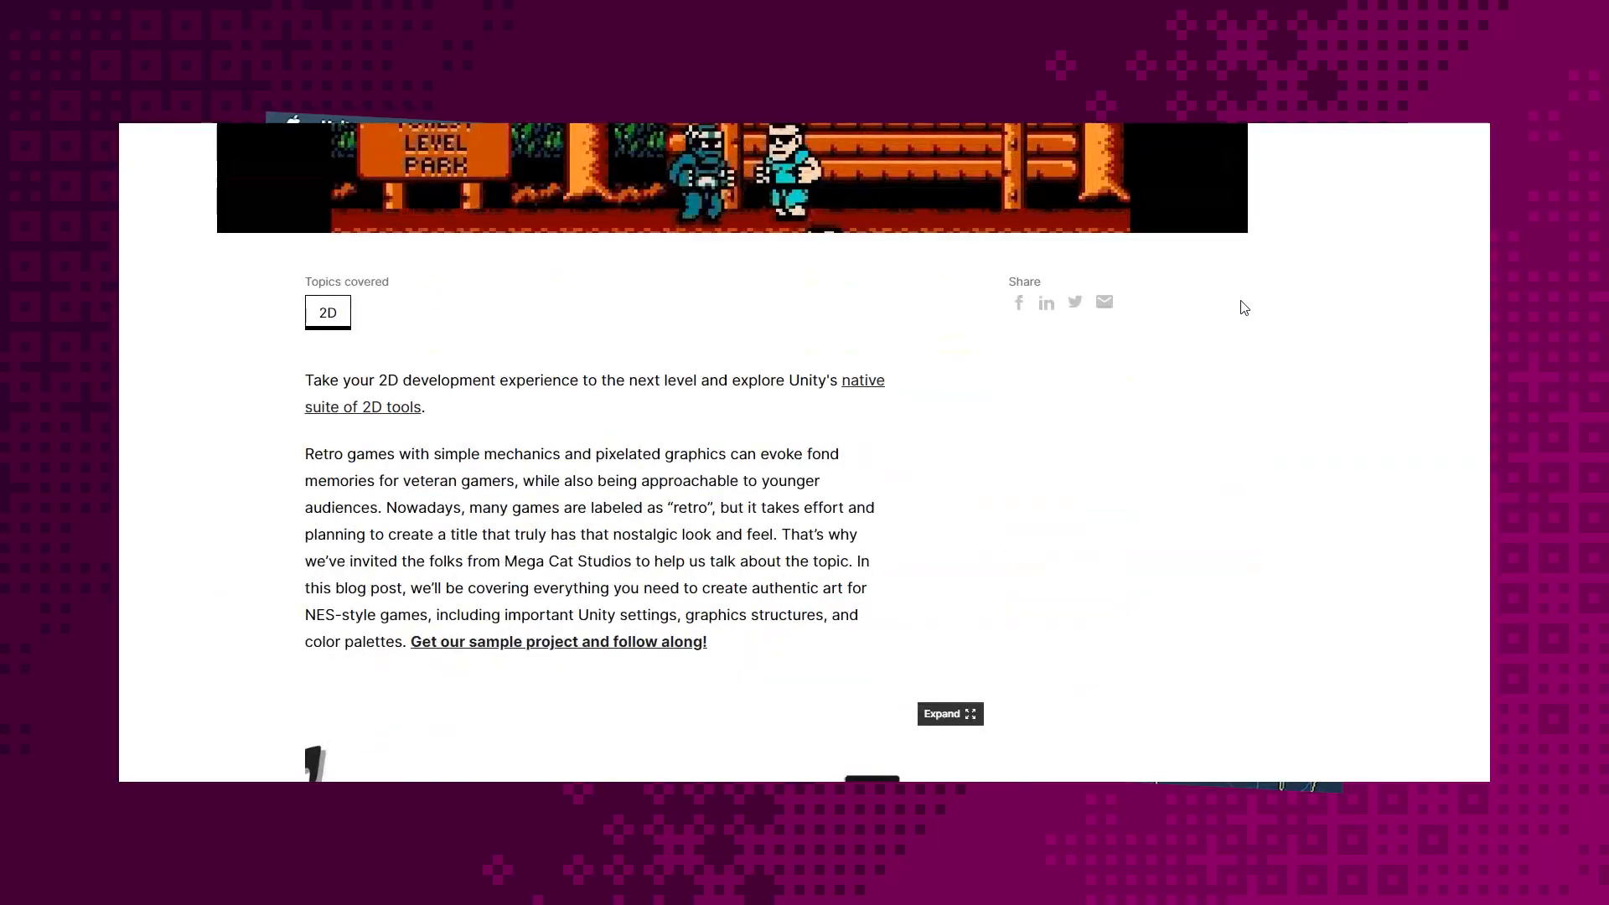
pyautogui.scroll(-3)
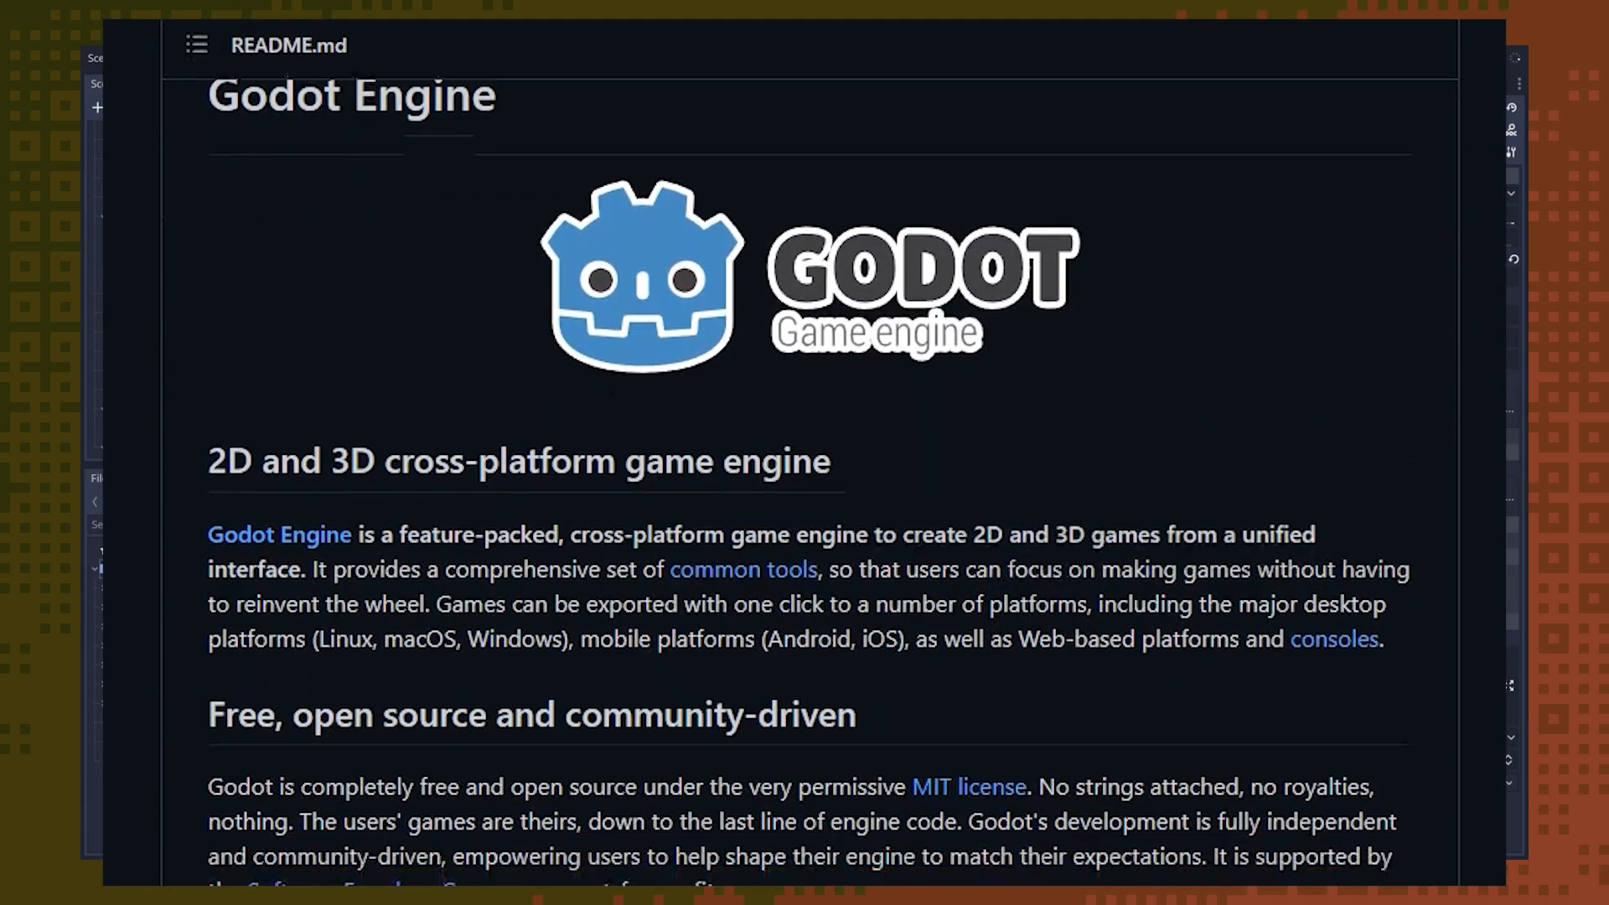
pyautogui.scroll(-3)
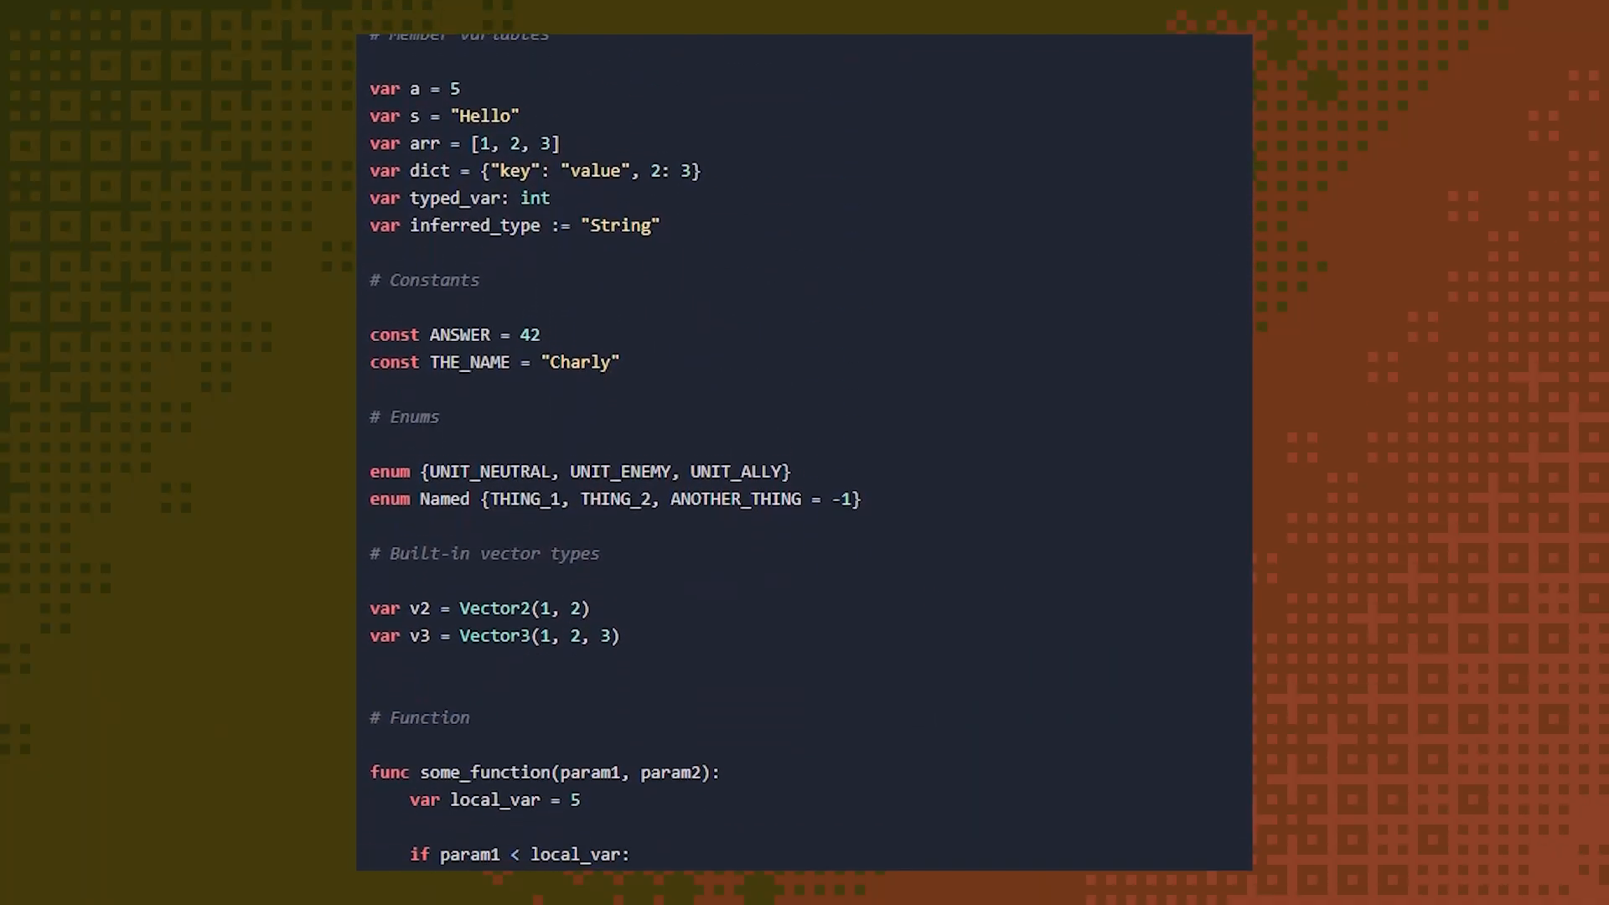
pyautogui.scroll(-3)
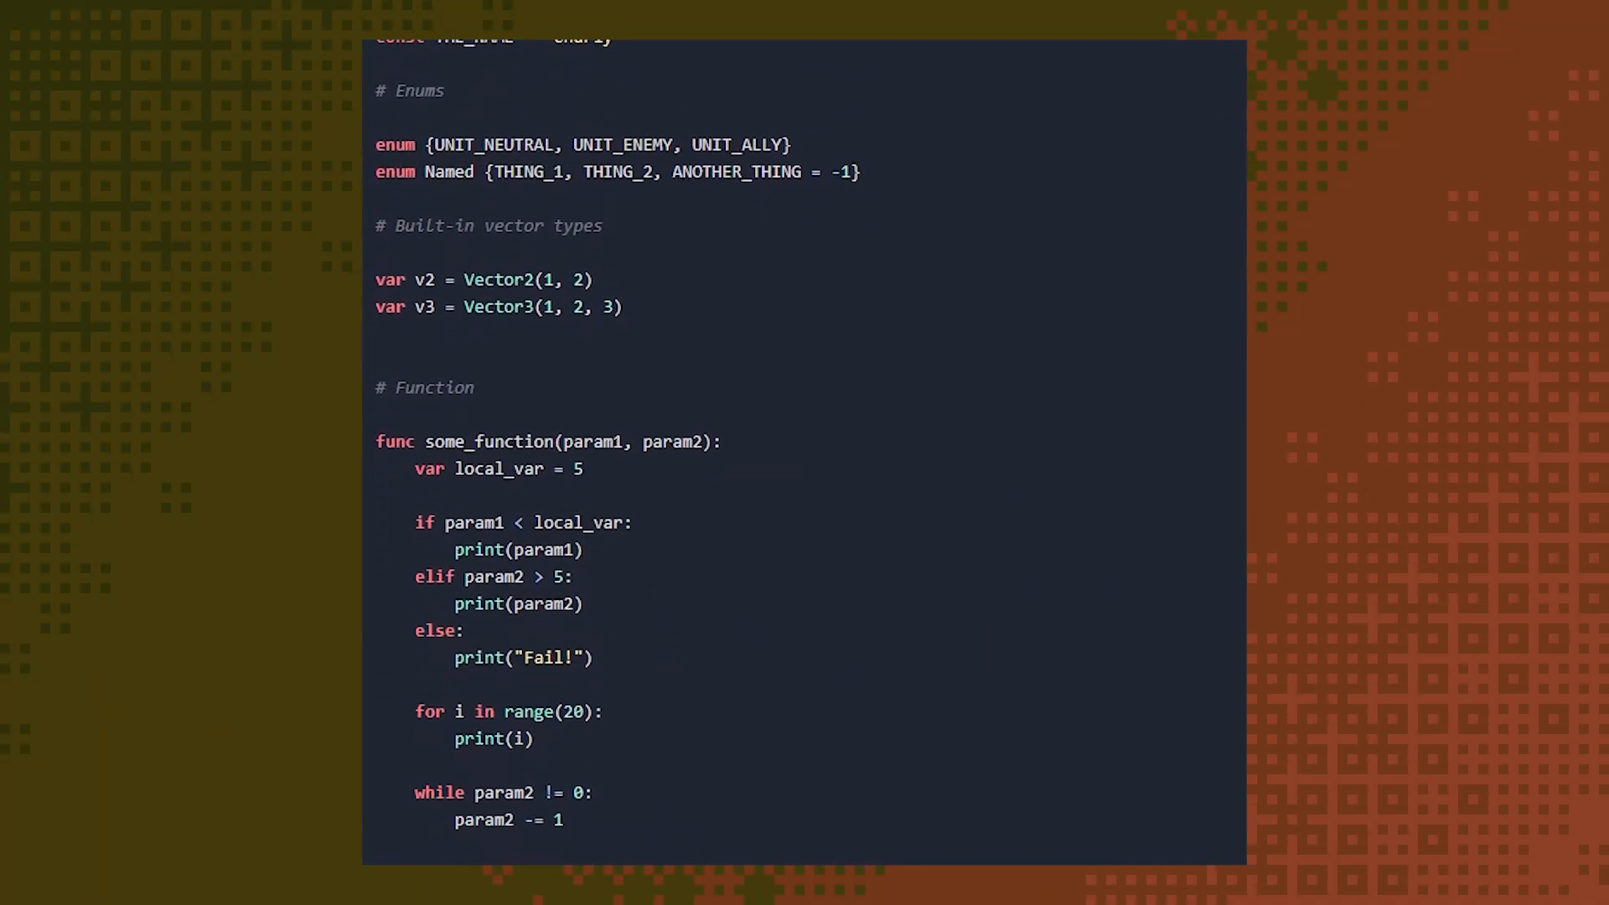
pyautogui.scroll(-3)
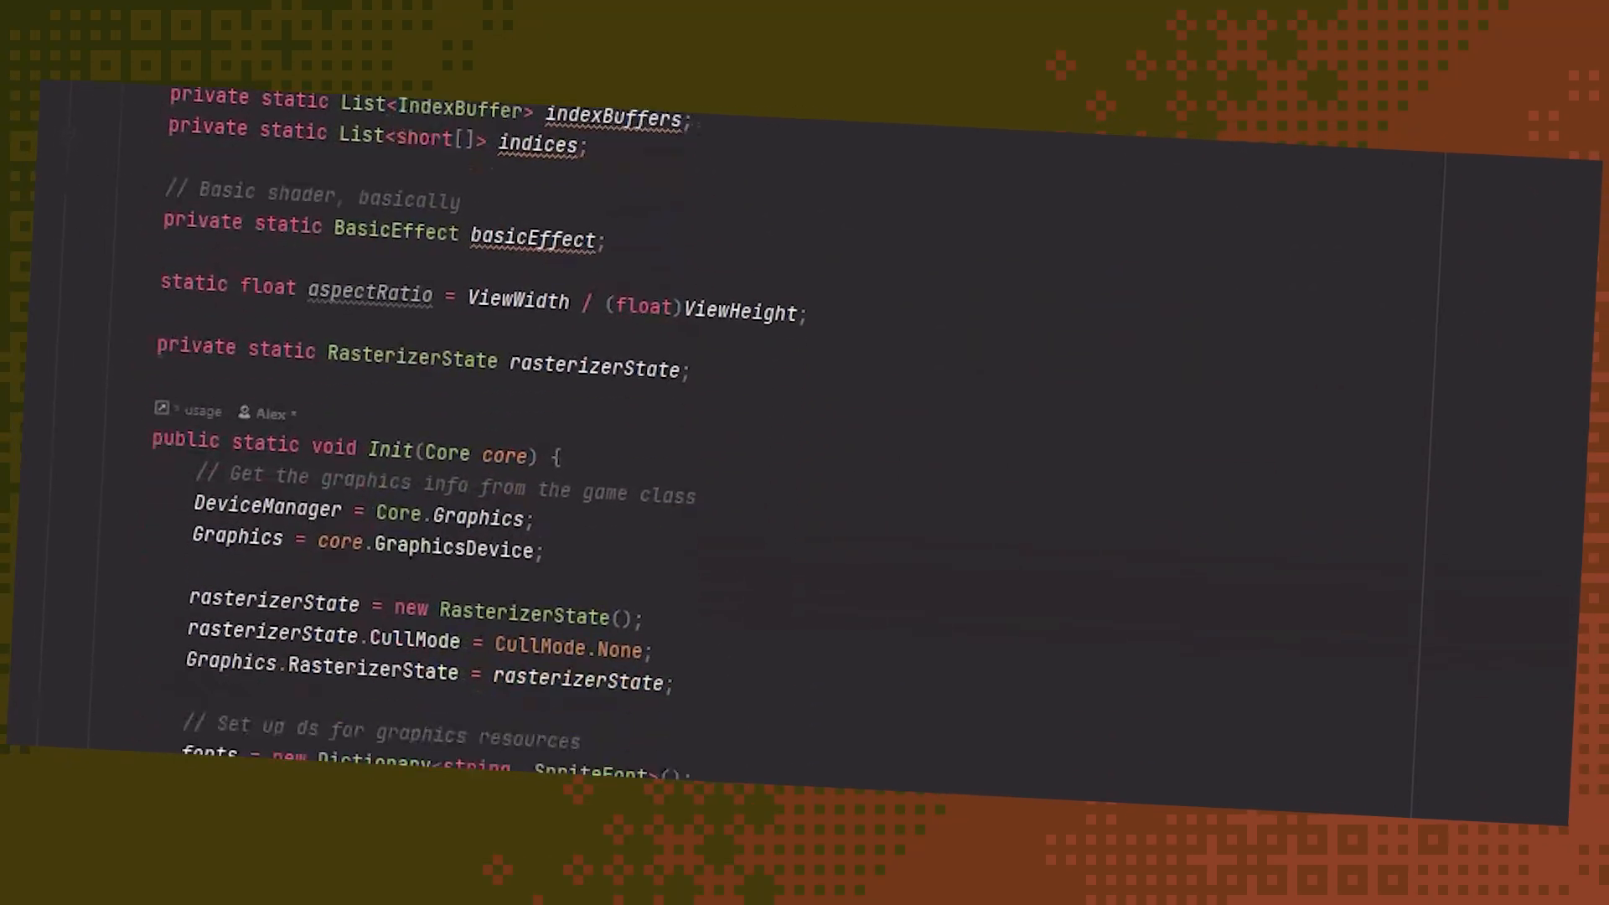
pyautogui.scroll(-3)
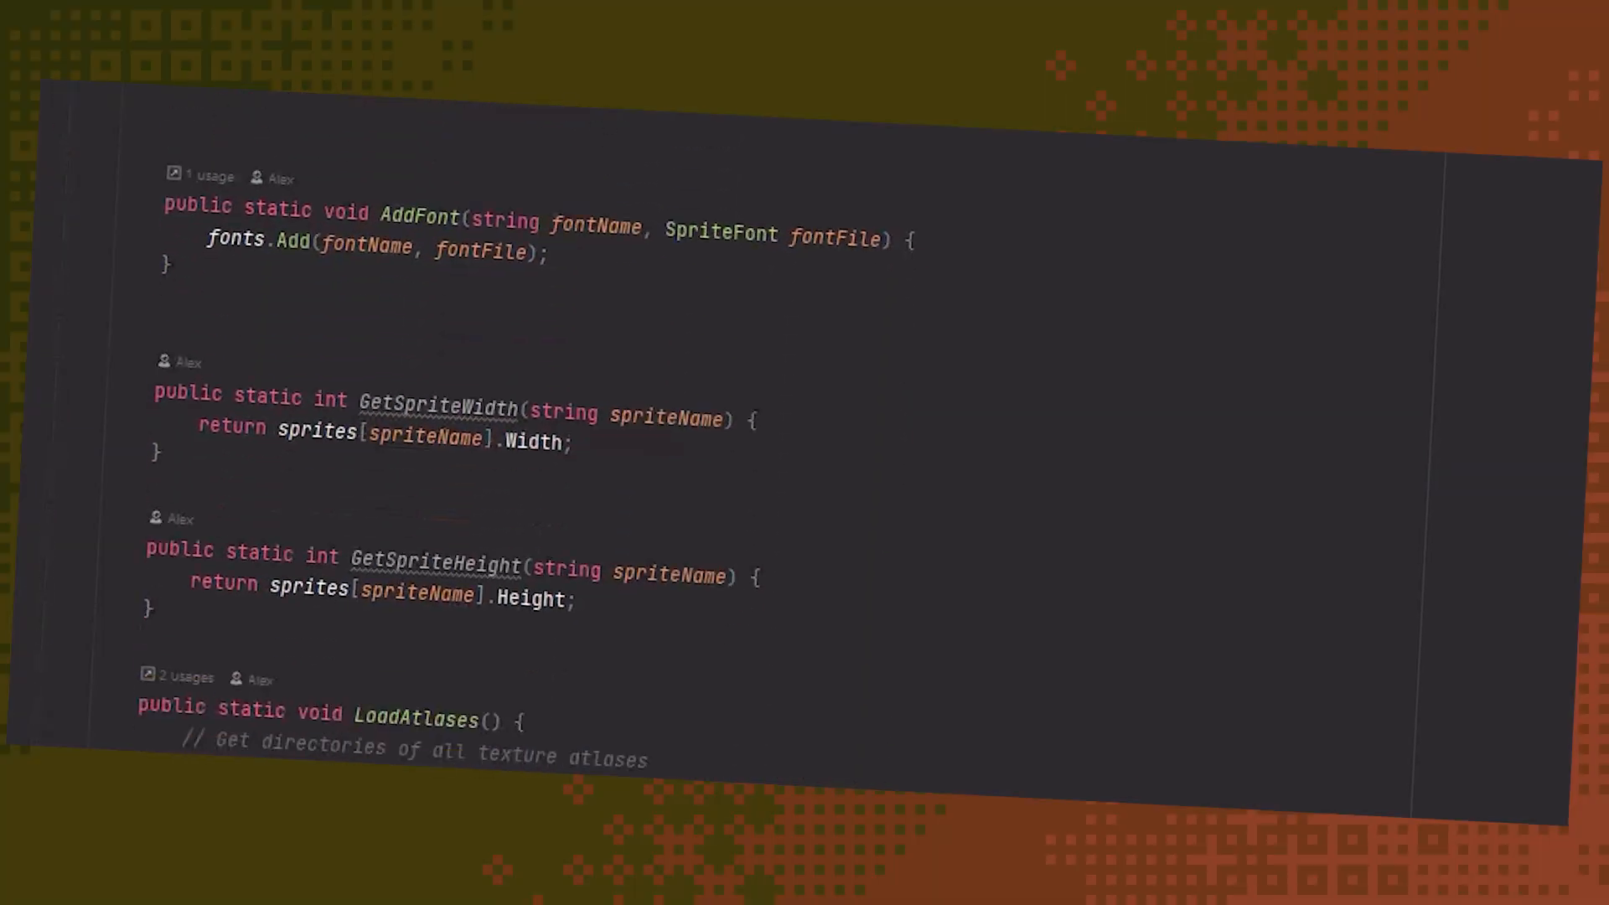
pyautogui.scroll(-3)
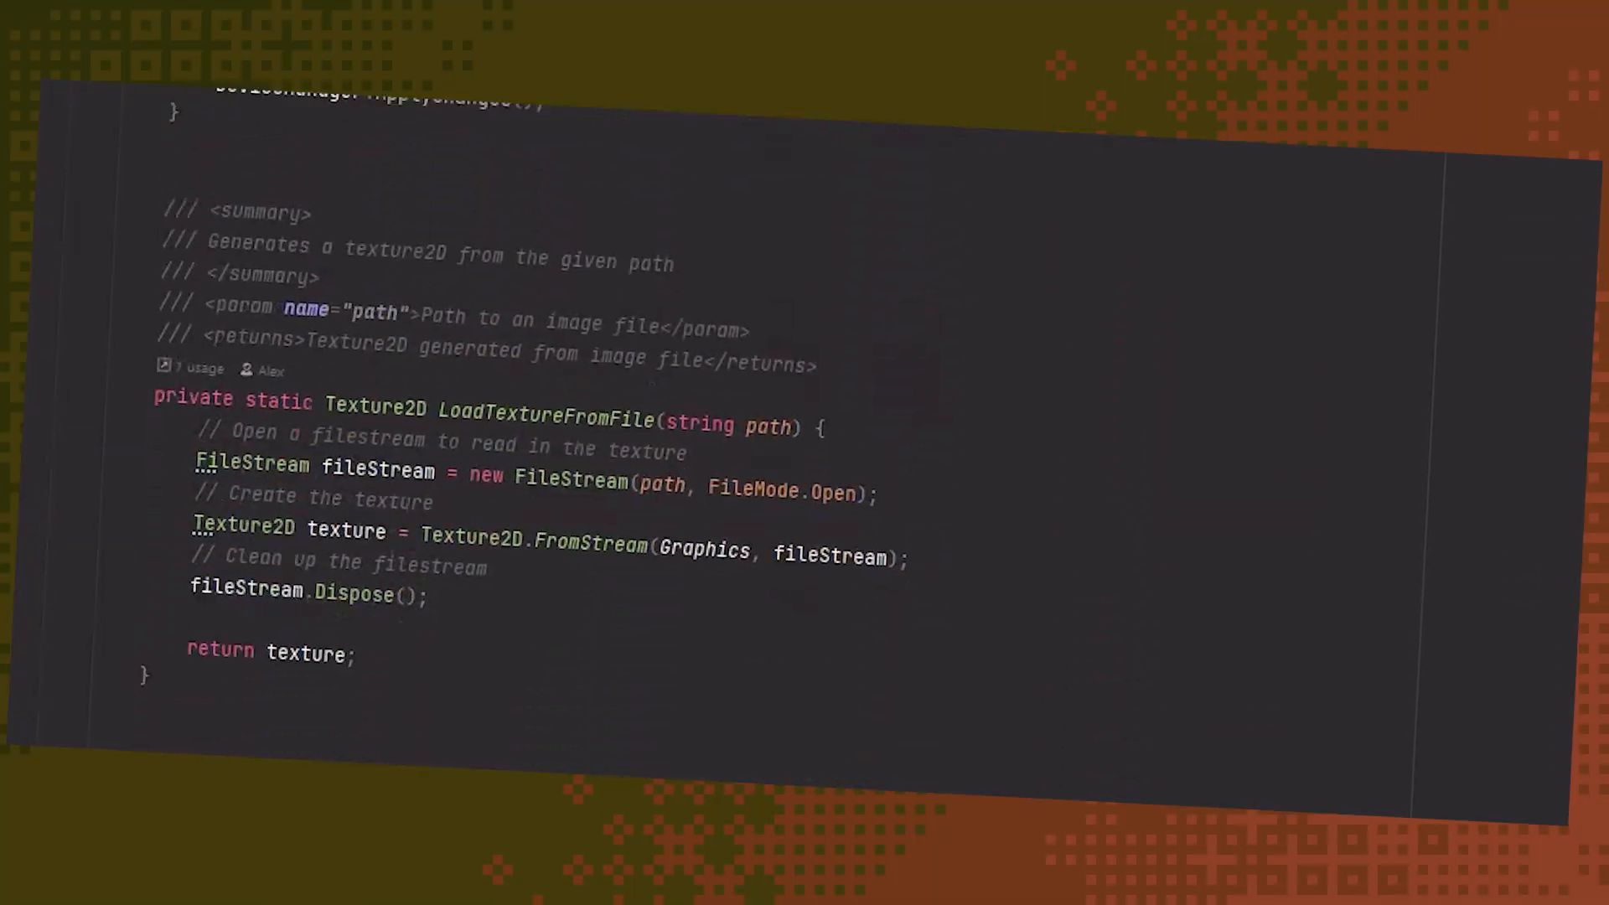
pyautogui.scroll(3)
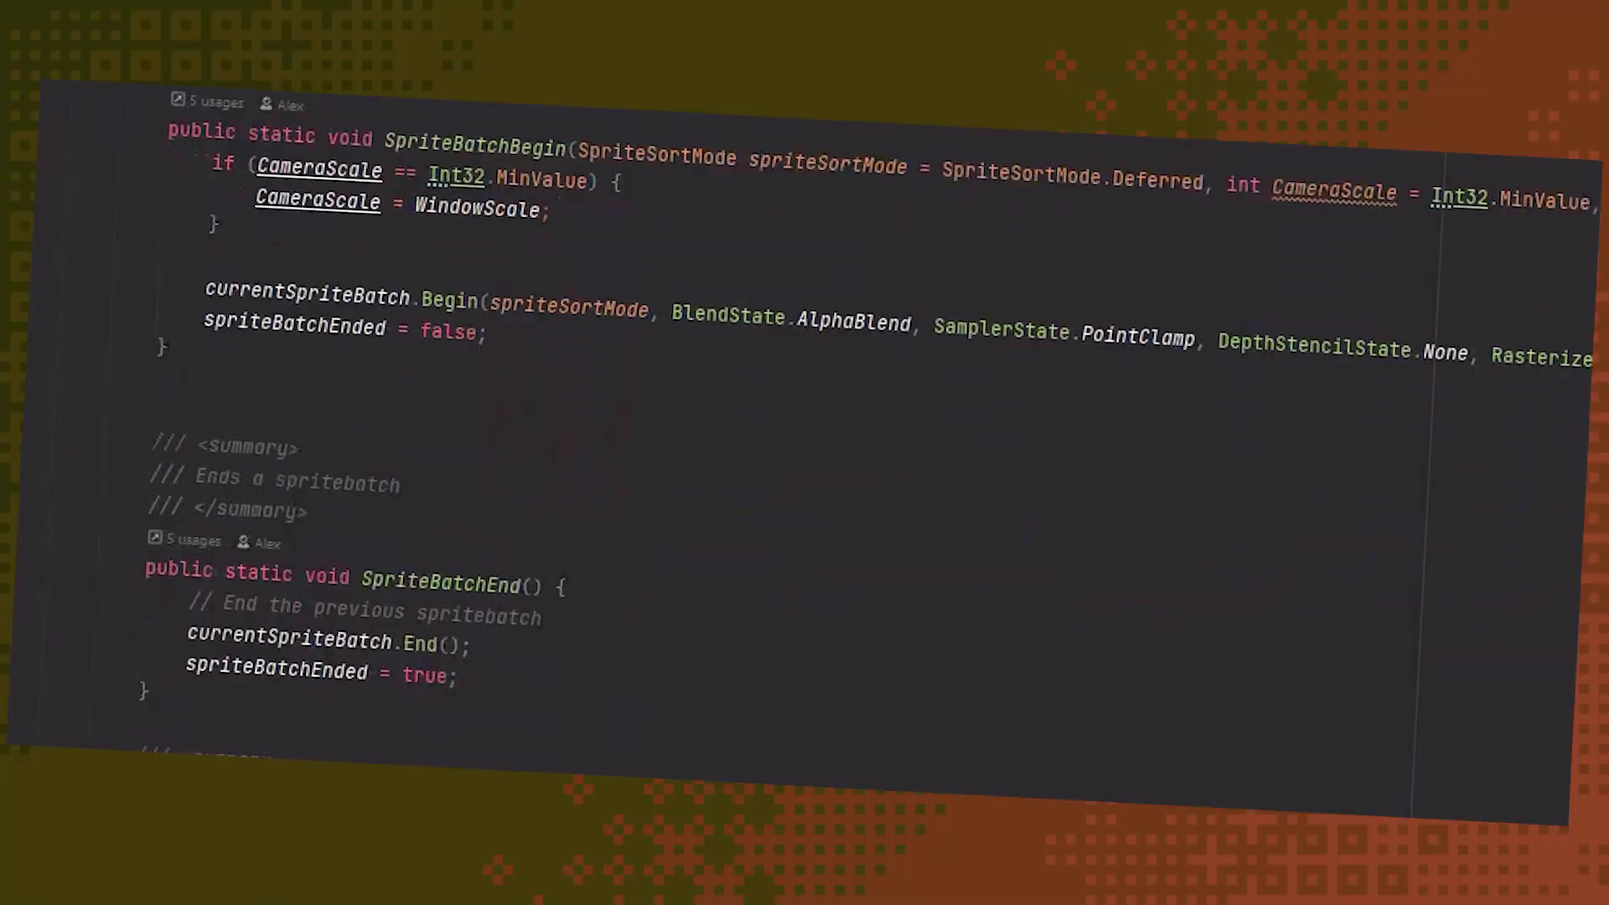
pyautogui.scroll(-3)
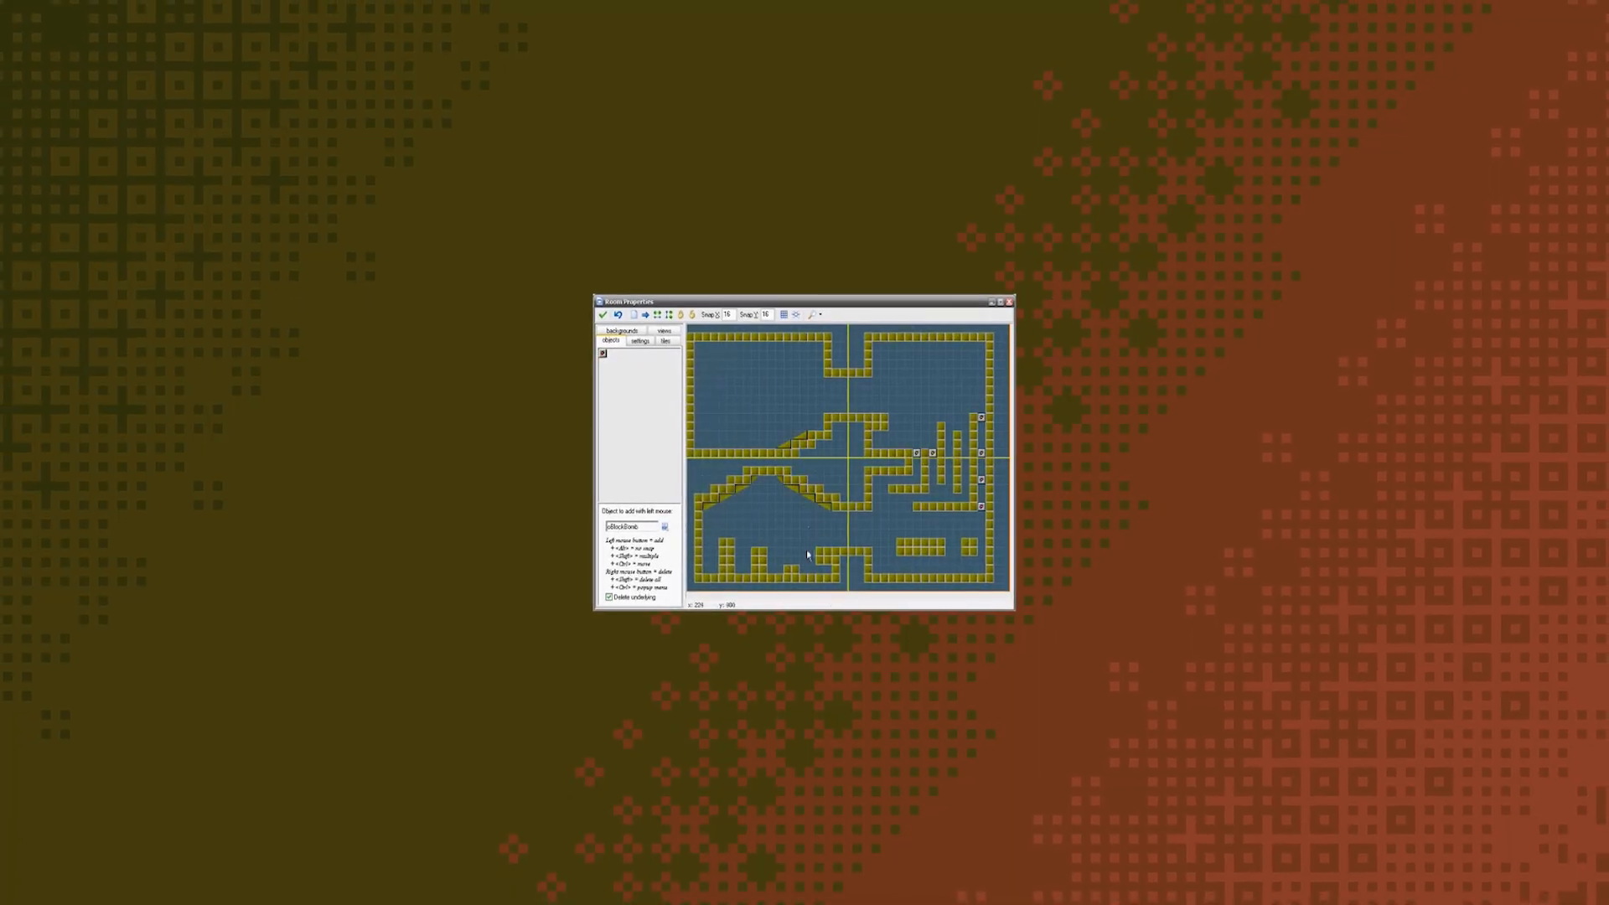
pyautogui.click(655, 342)
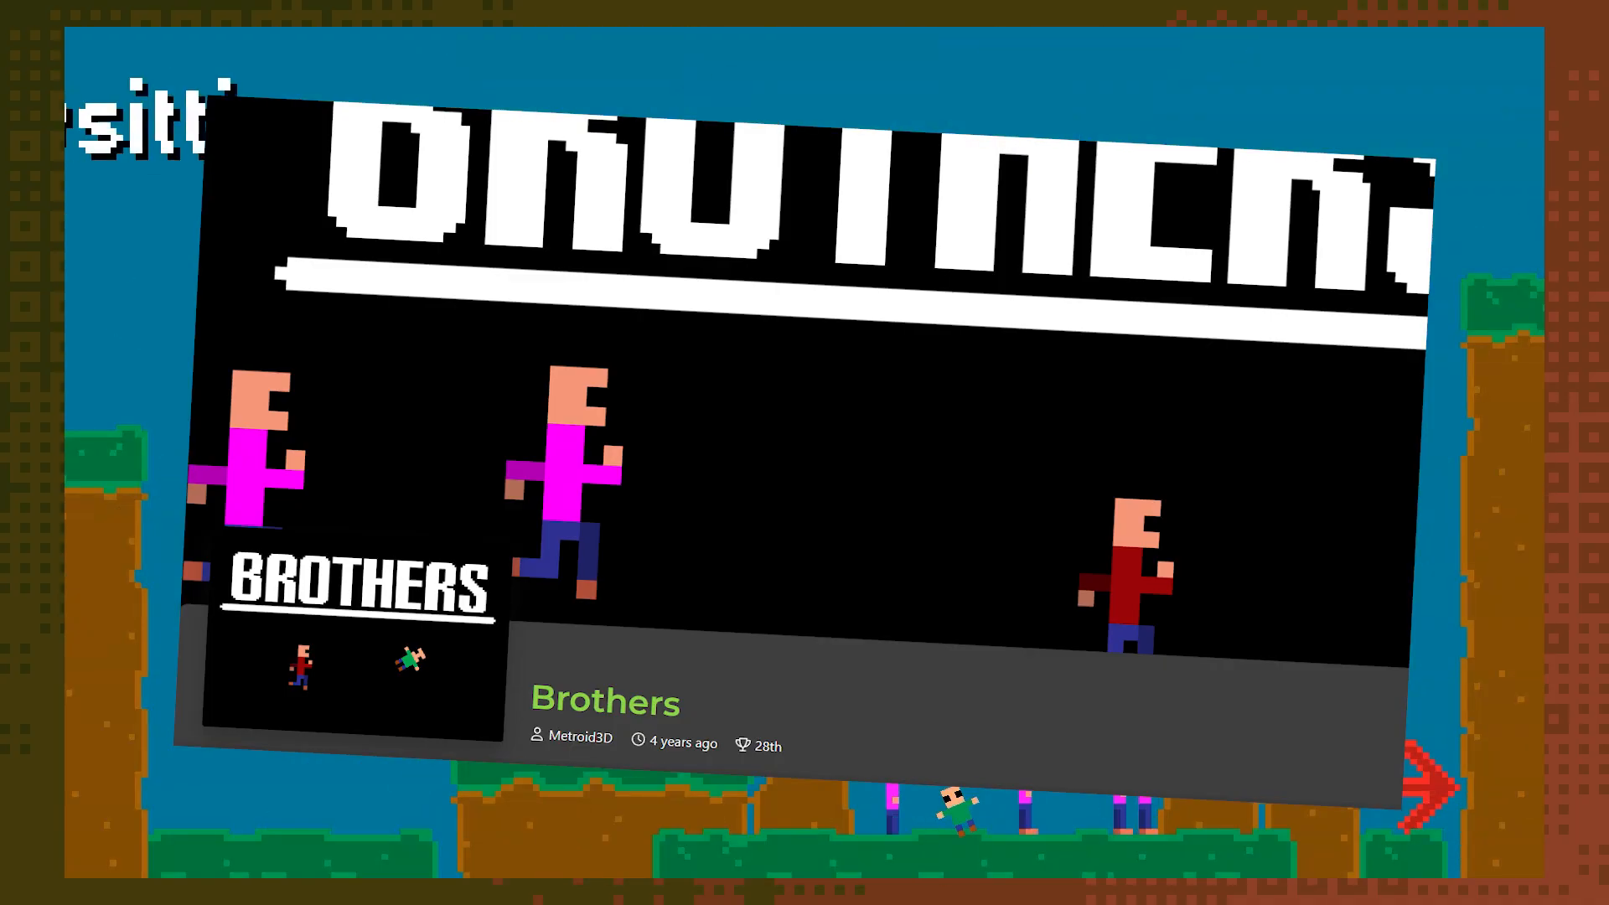
pyautogui.click(1427, 786)
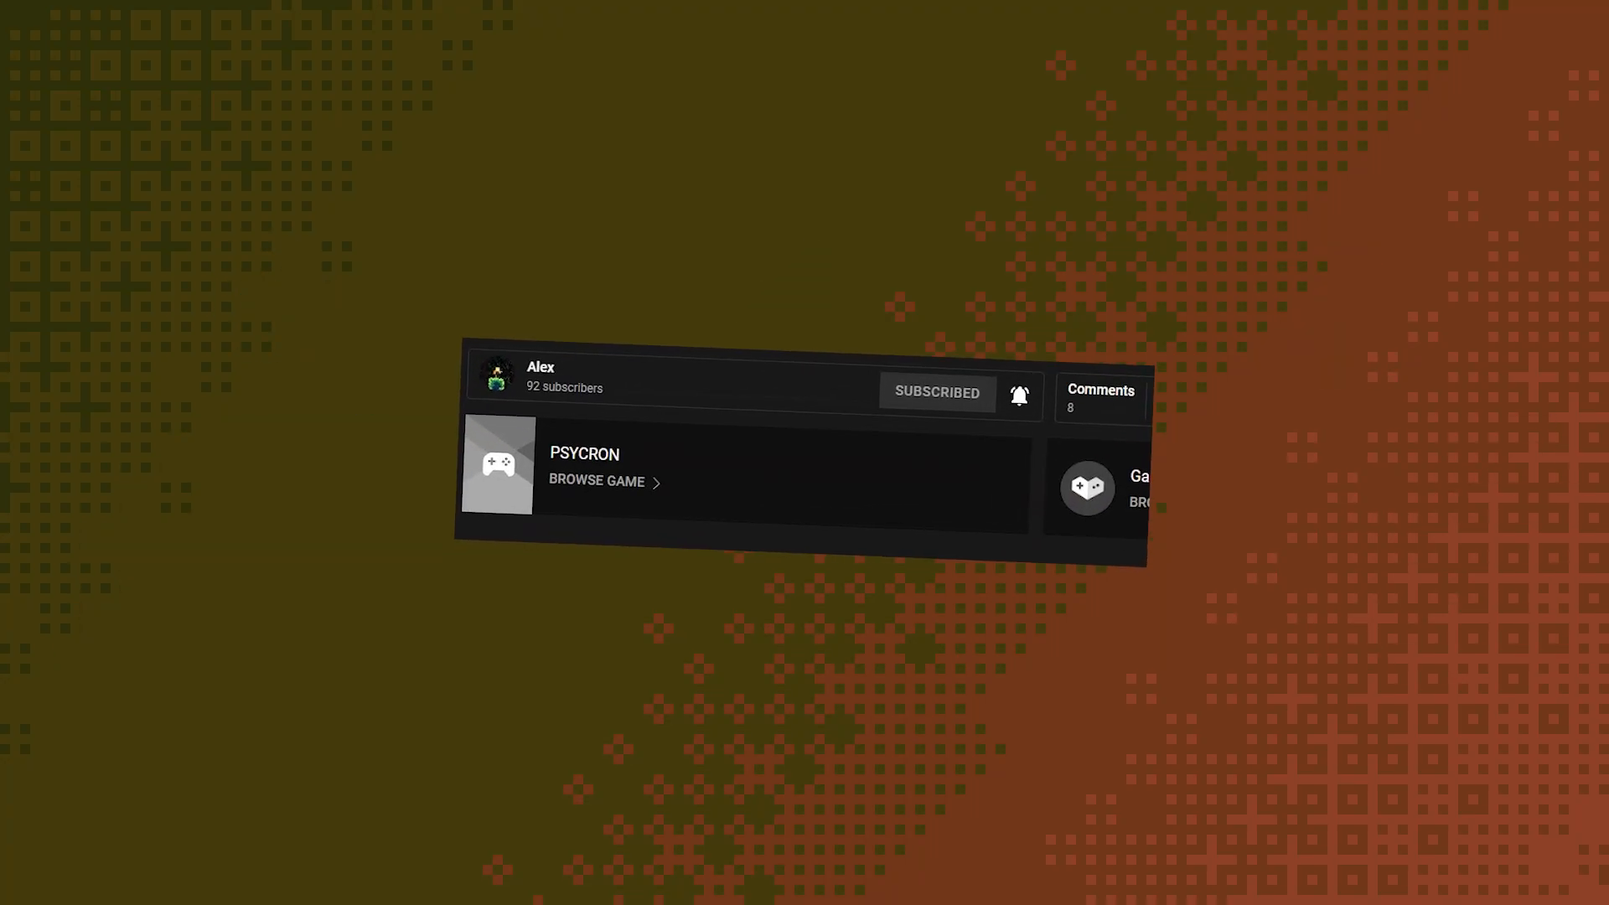
pyautogui.click(1016, 396)
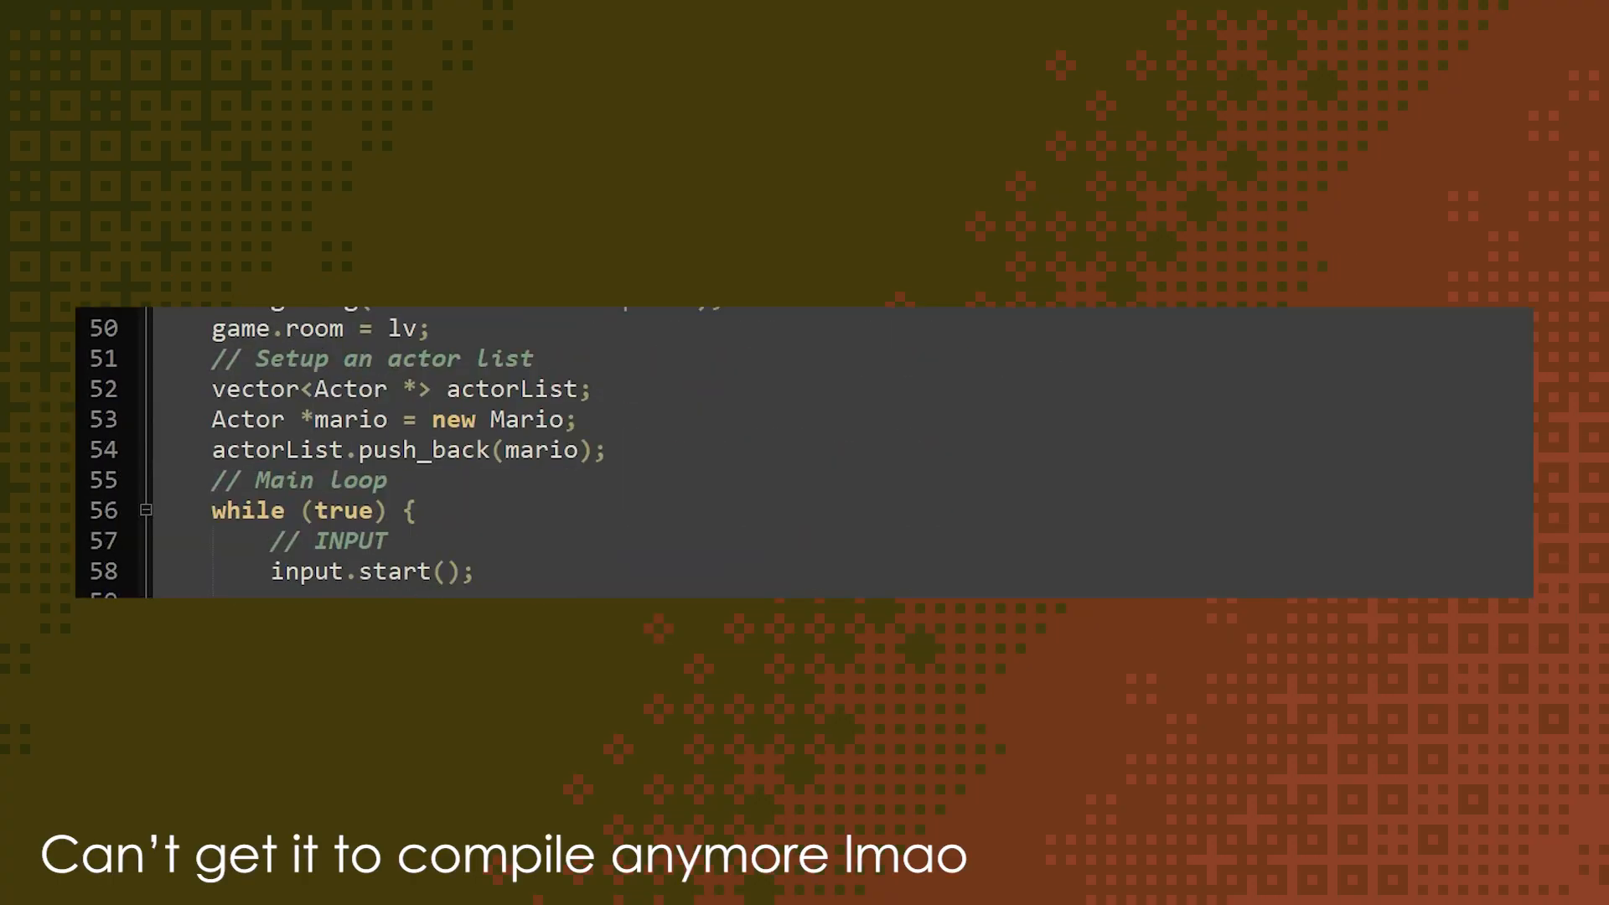
pyautogui.scroll(-3)
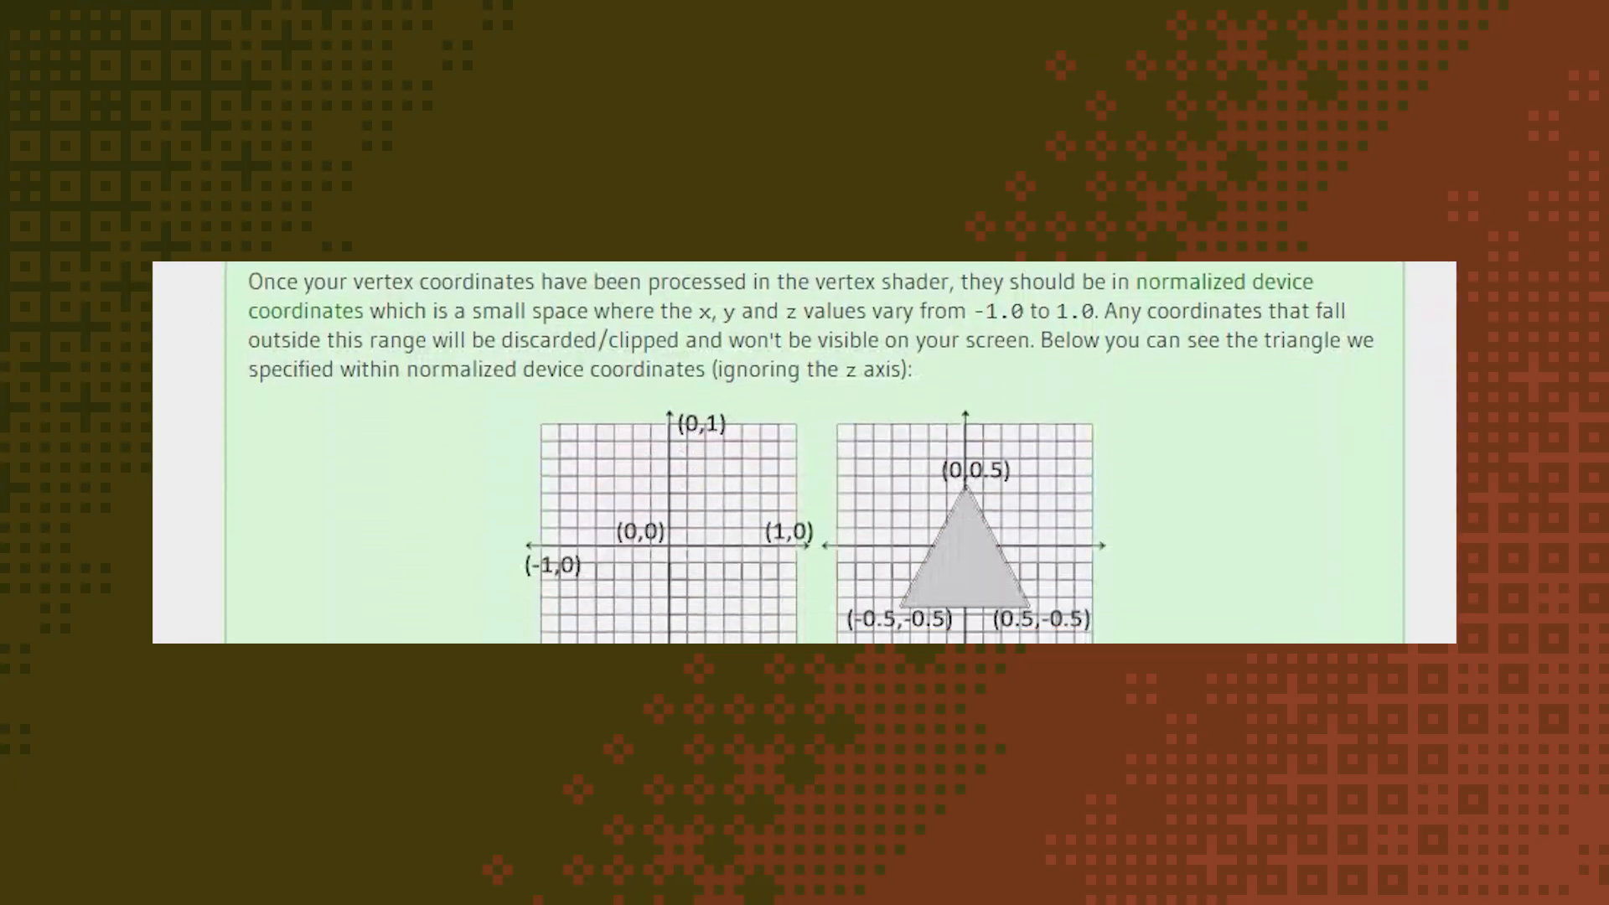
pyautogui.scroll(-3)
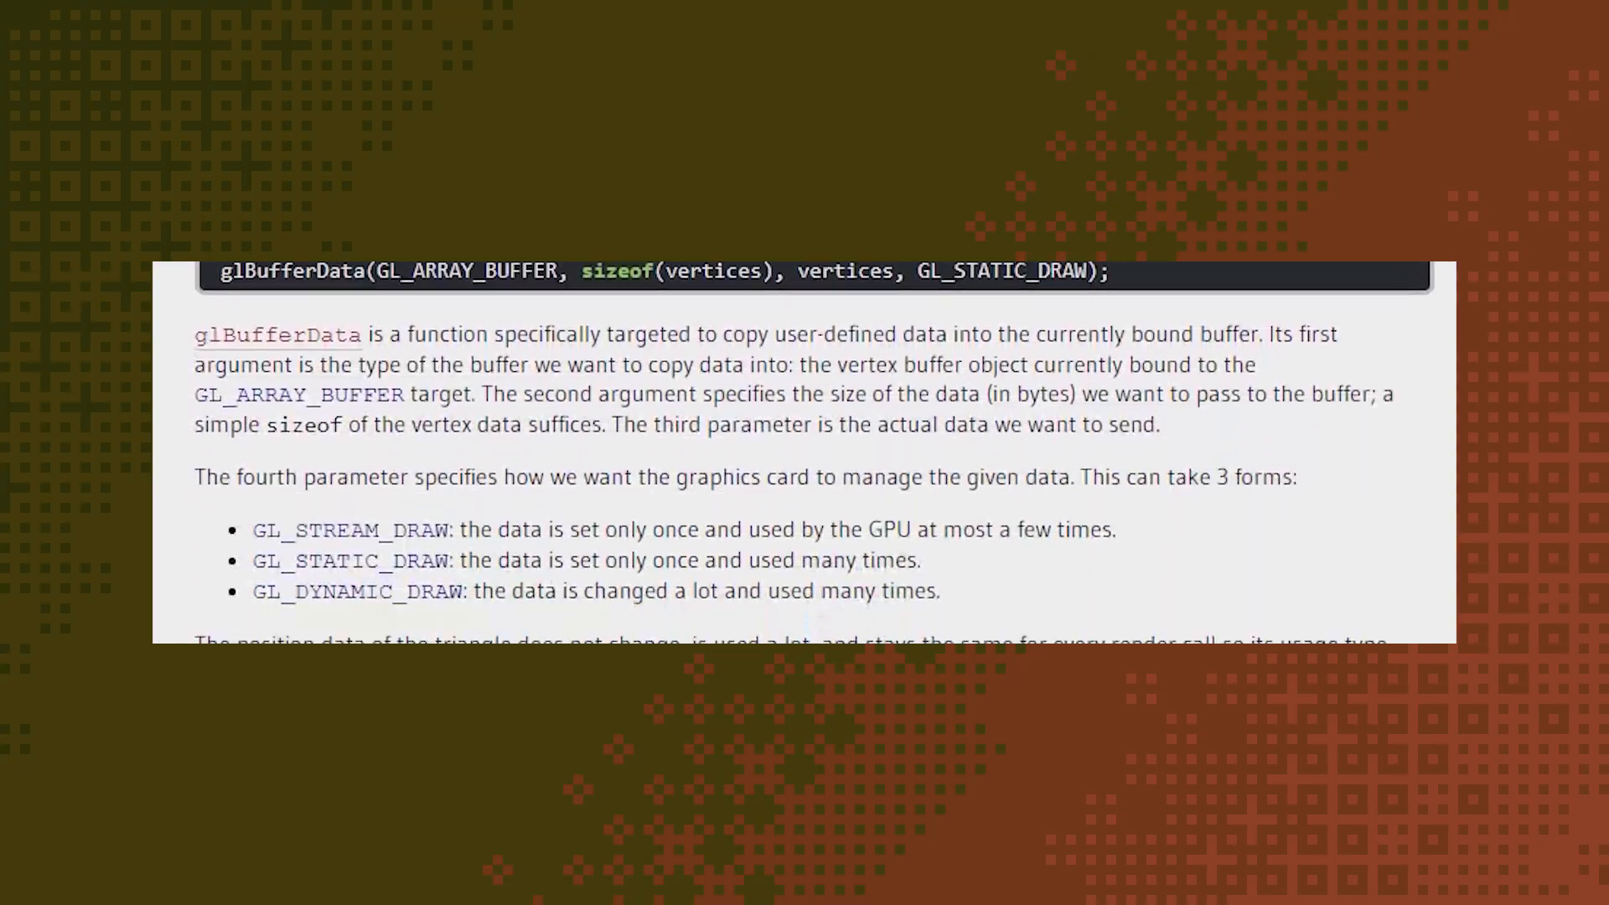
pyautogui.scroll(-3)
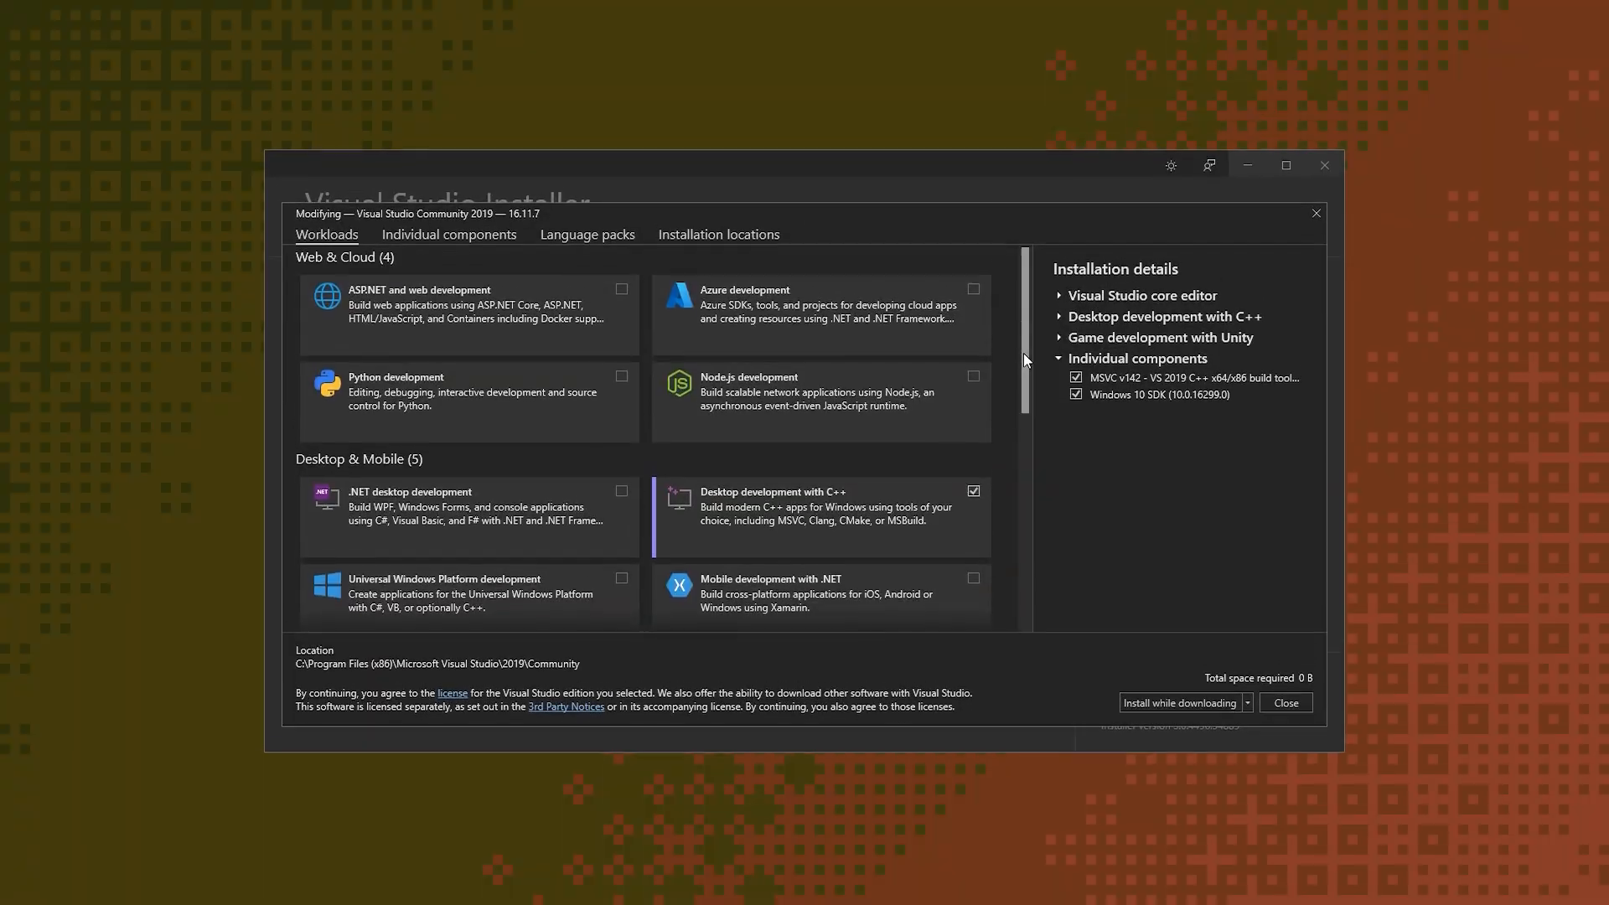
pyautogui.scroll(-3)
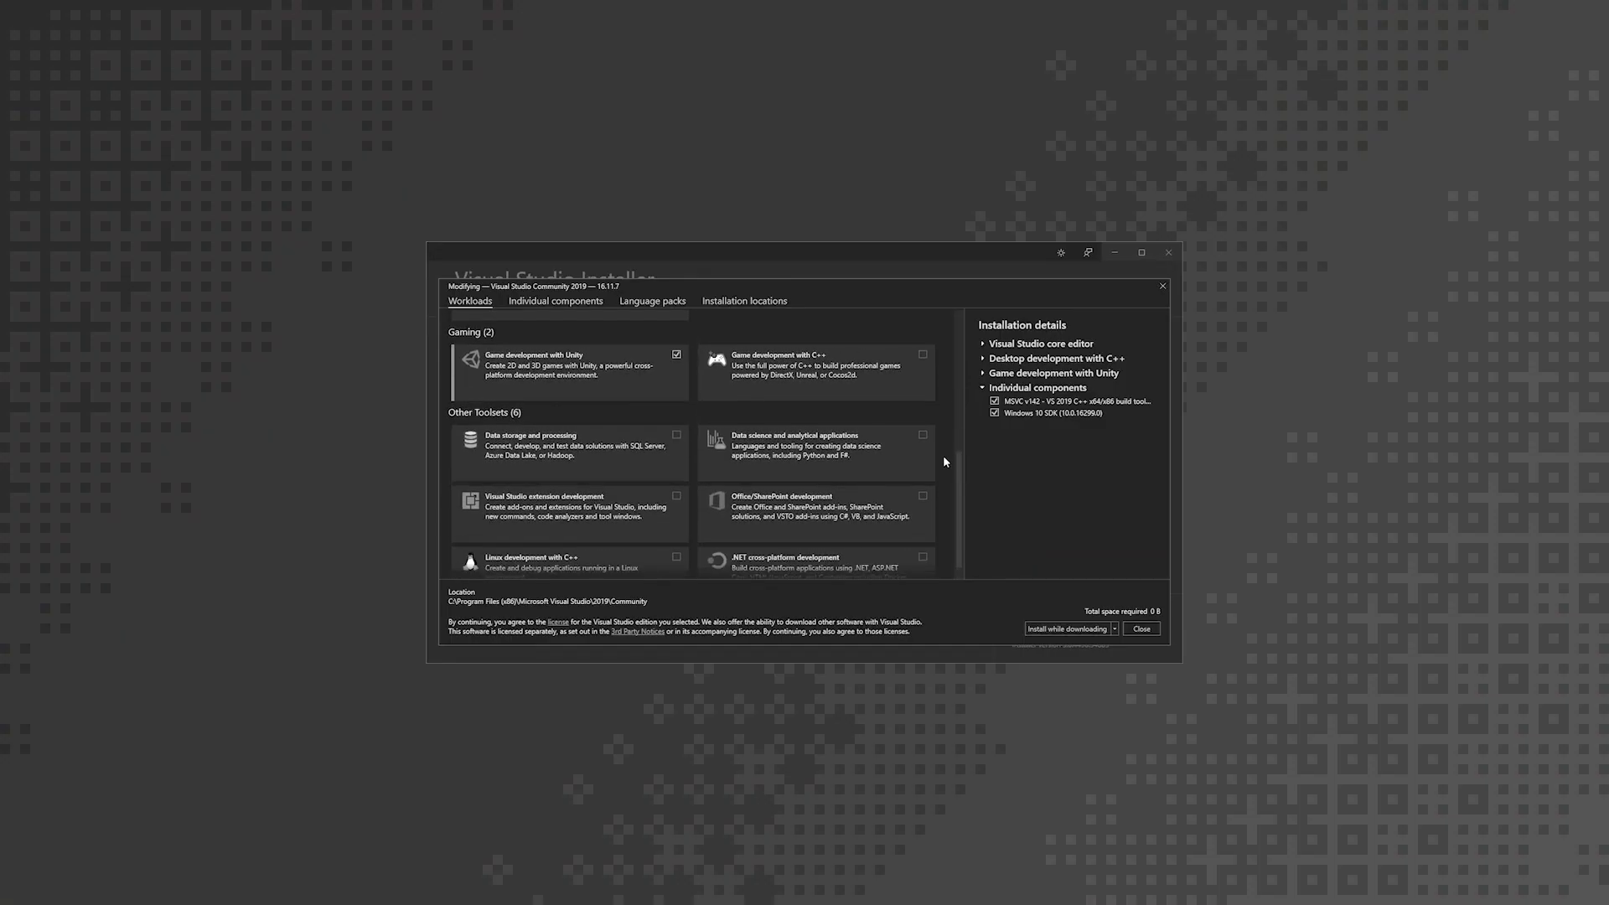
pyautogui.scroll(3)
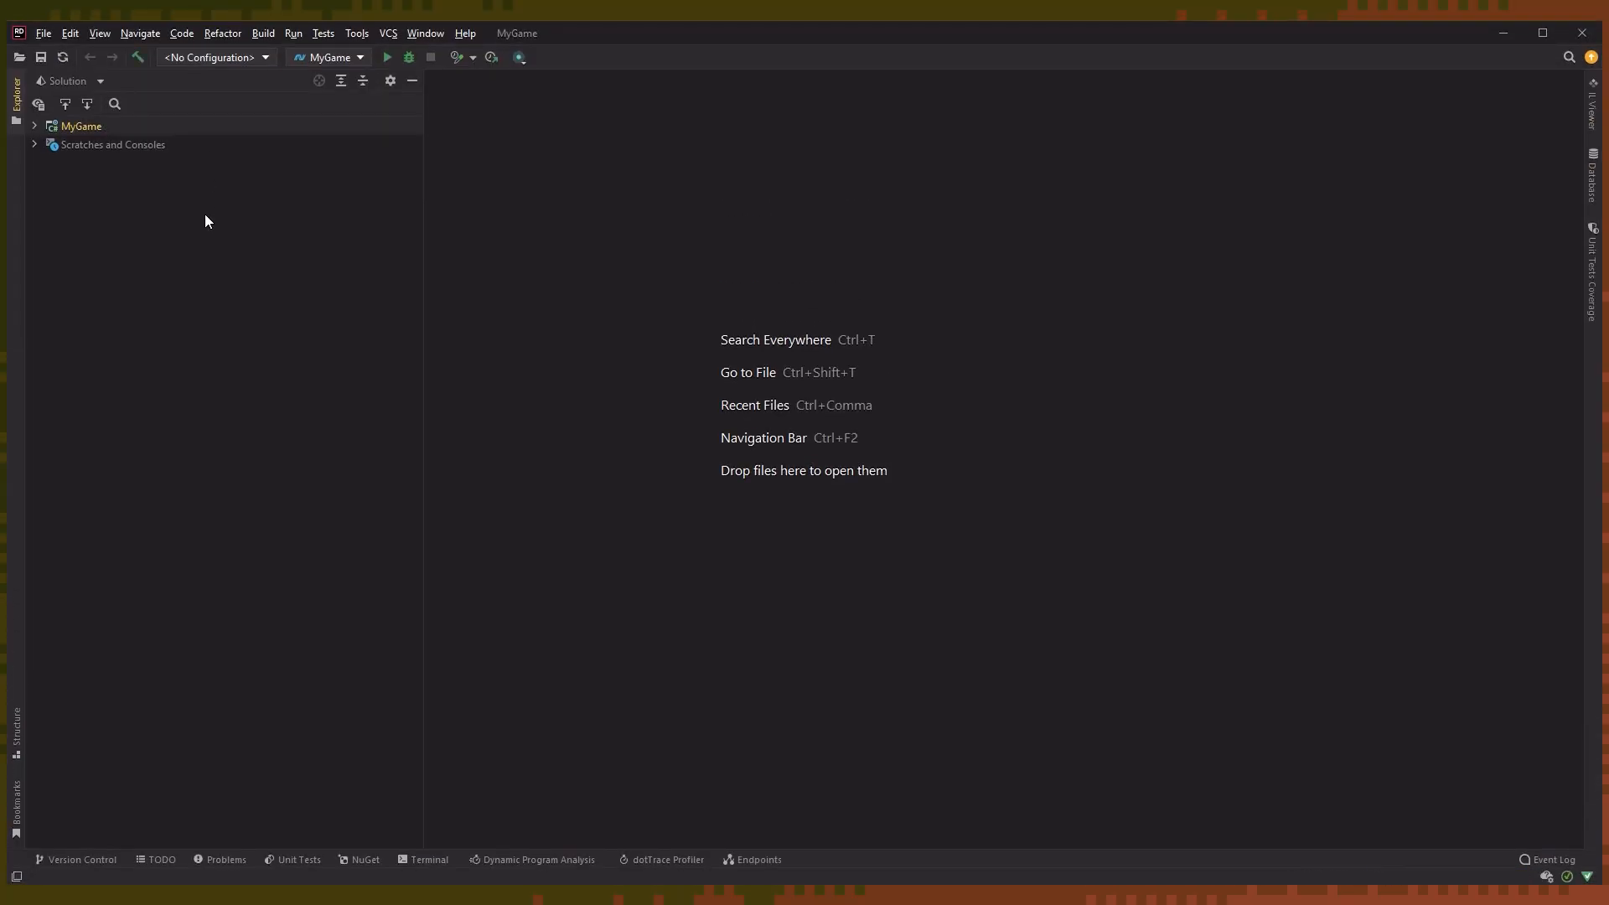
# Step: Run the MyGame configuration to build and launch the MonoGame blue window
pyautogui.click(407, 57)
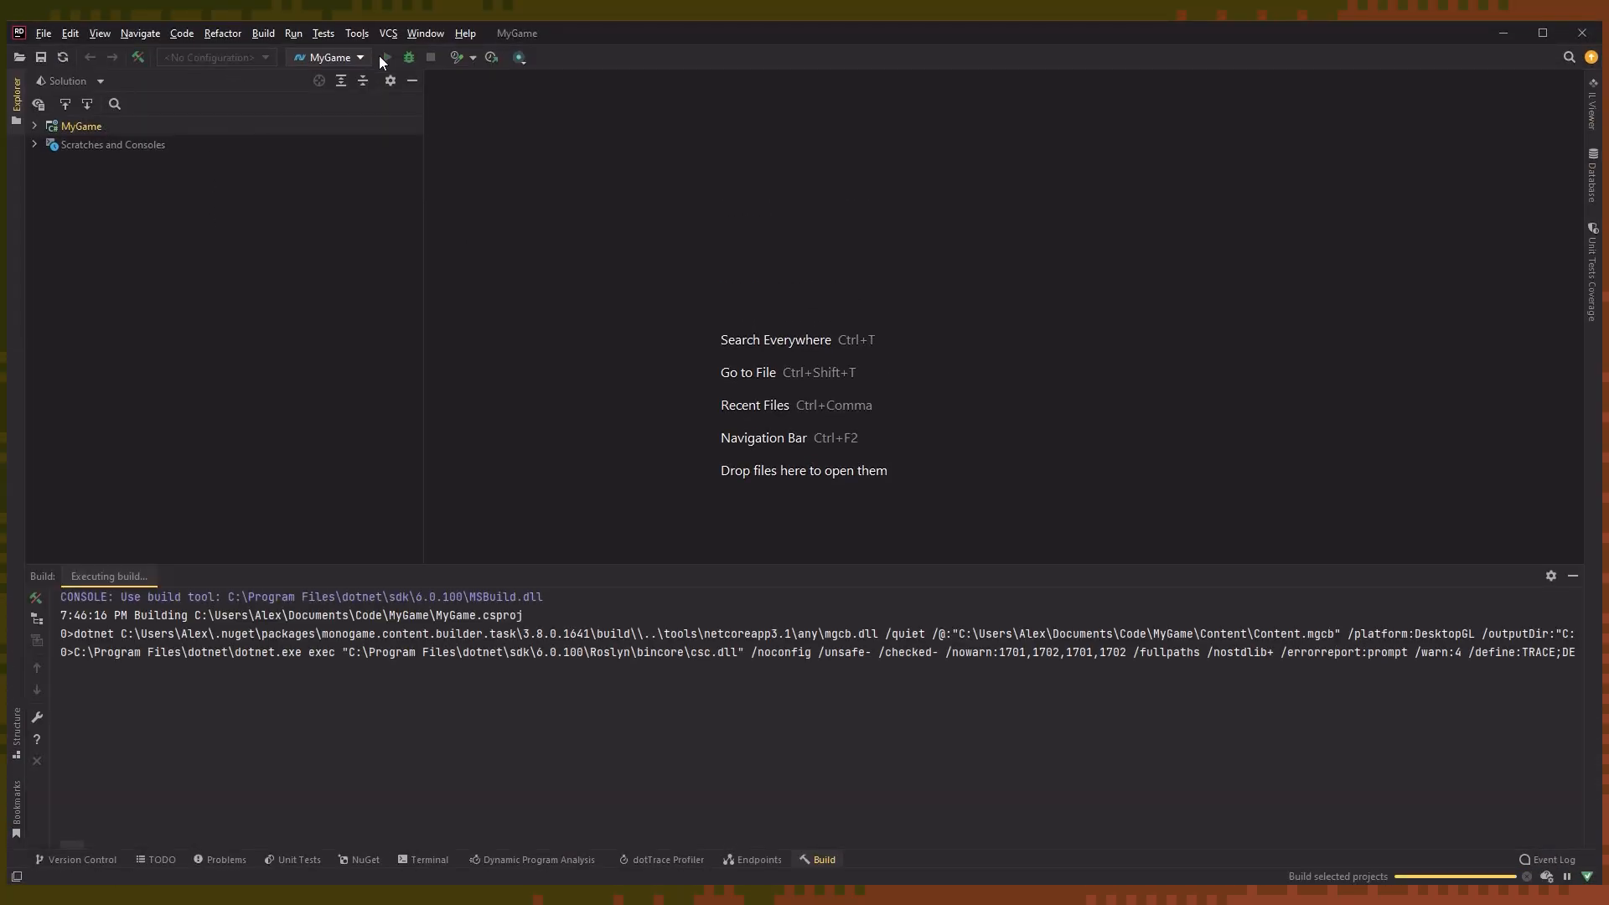
pyautogui.click(385, 56)
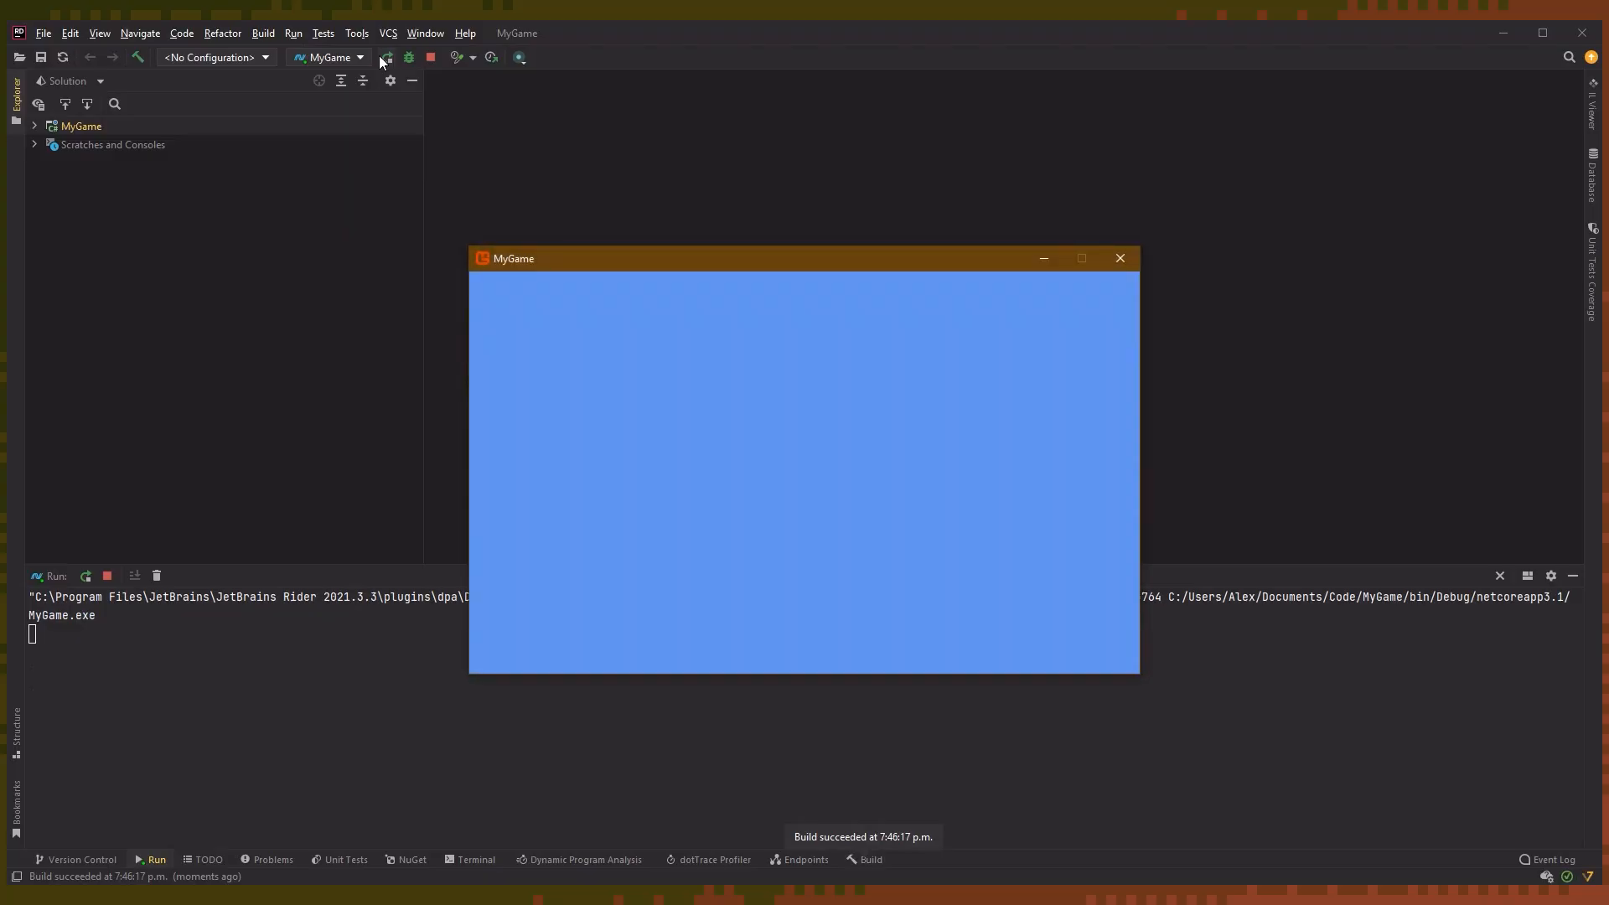
pyautogui.moveTo(711, 241)
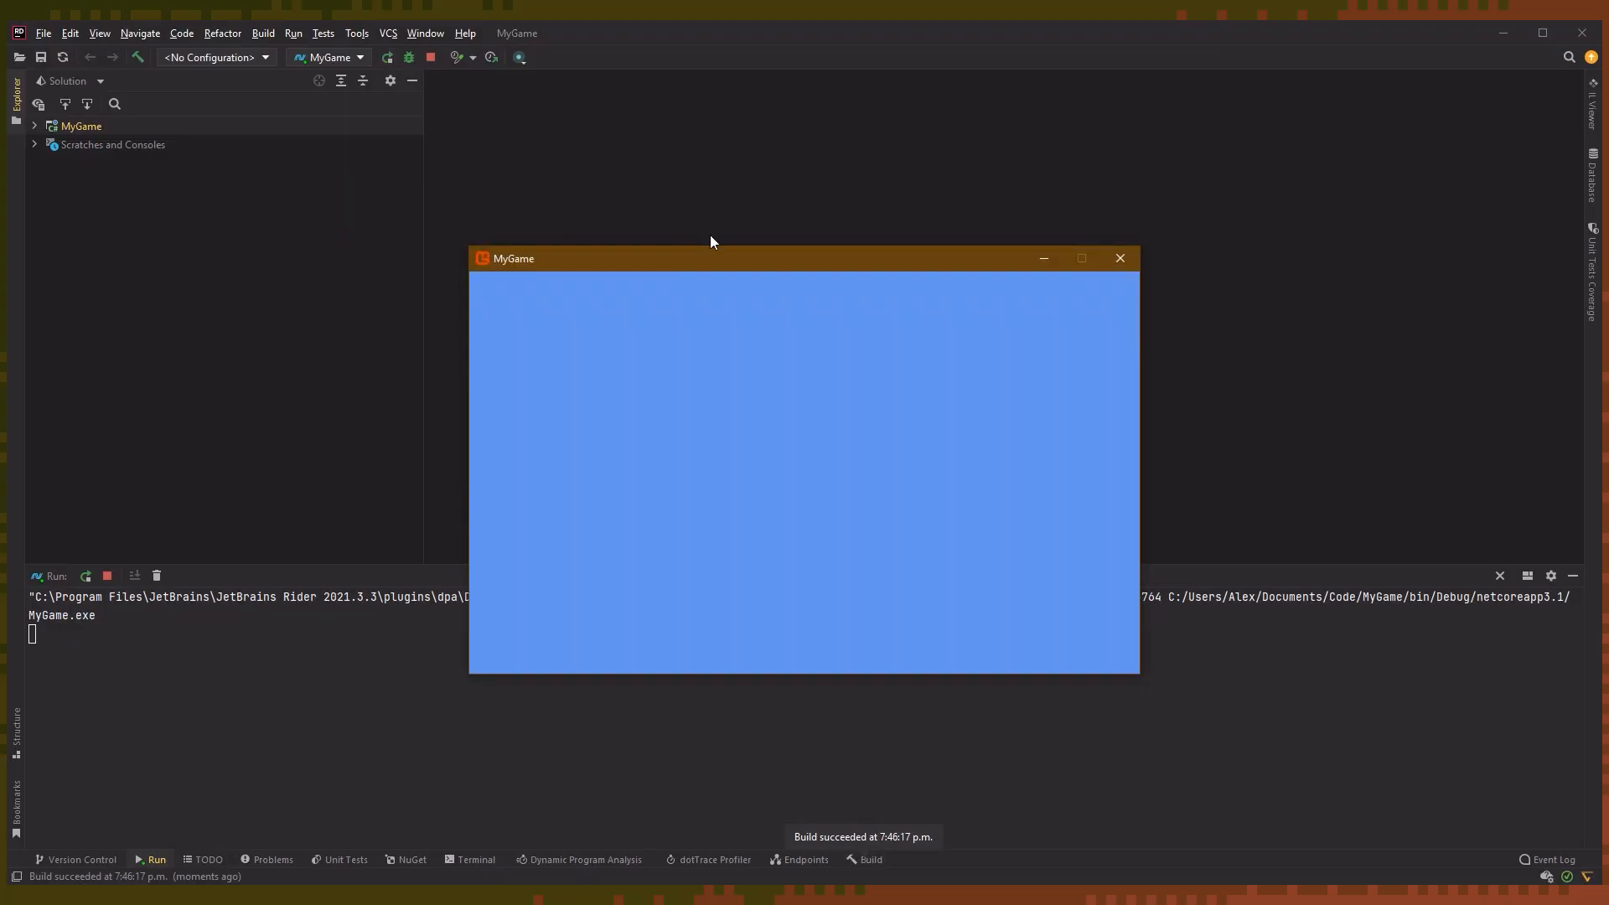